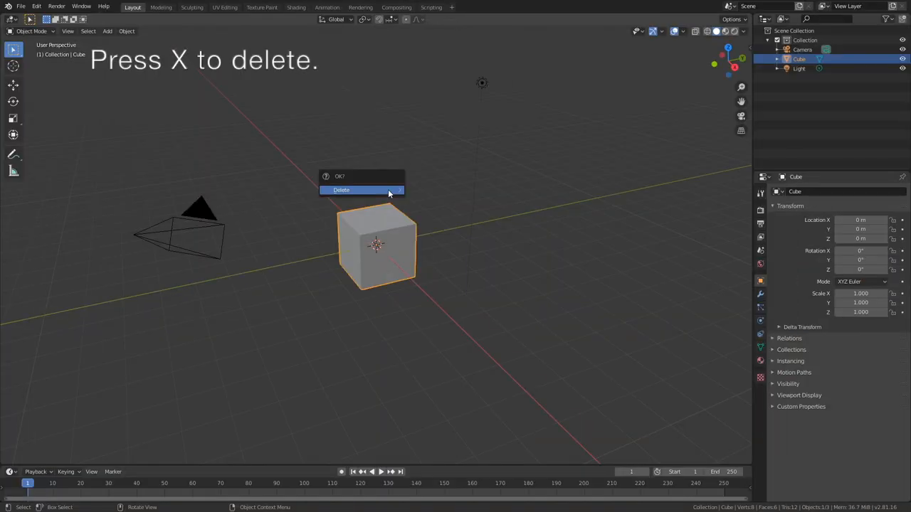
Delete the default cube and add a Text object from the Add menu
{"action": "left_click", "coordinate": [341, 190]}
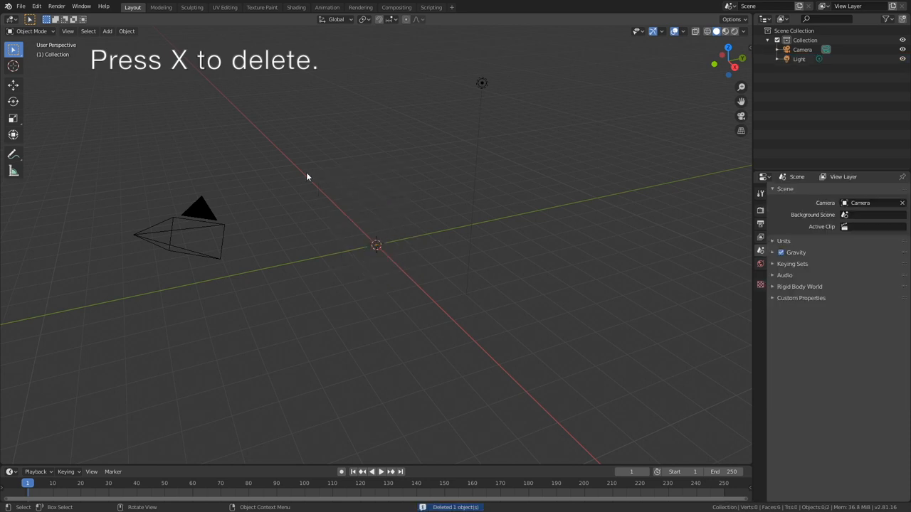
{"action": "left_click", "coordinate": [107, 30]}
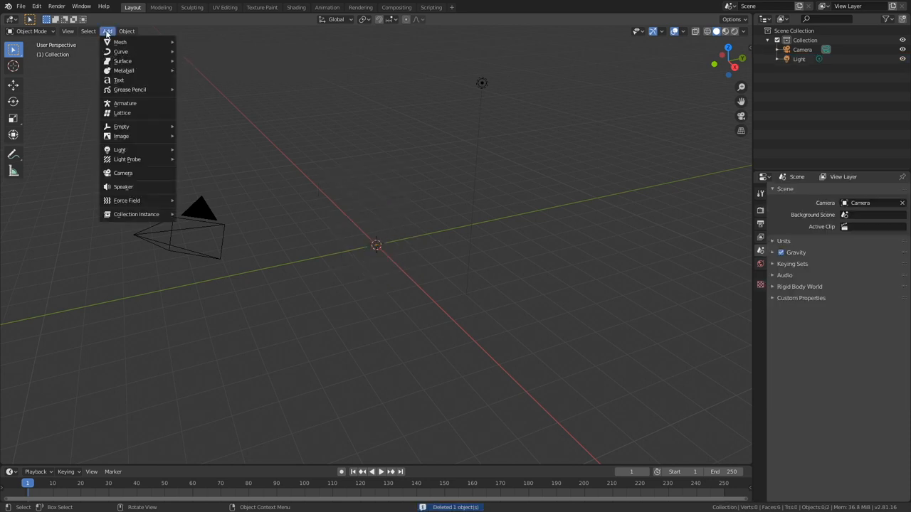
{"action": "mouse_move", "coordinate": [119, 80]}
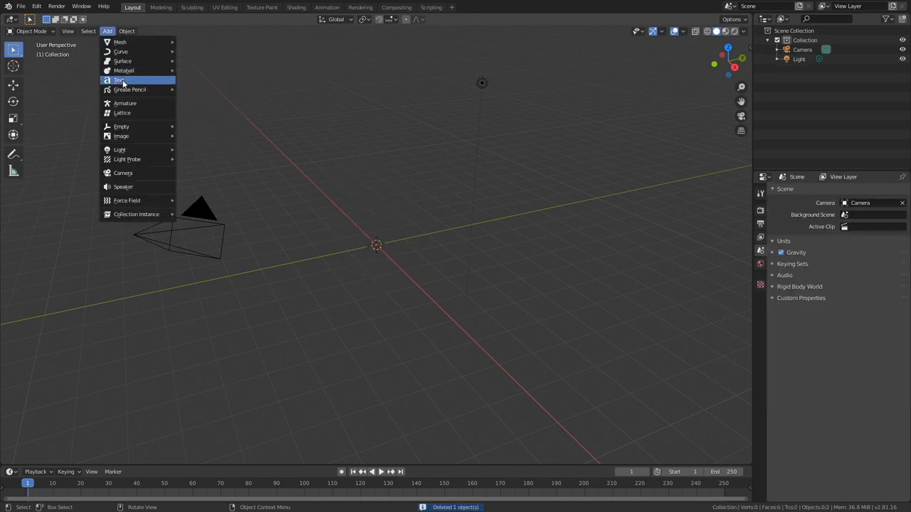
{"action": "left_click", "coordinate": [118, 80]}
{"action": "type", "text": "a"}
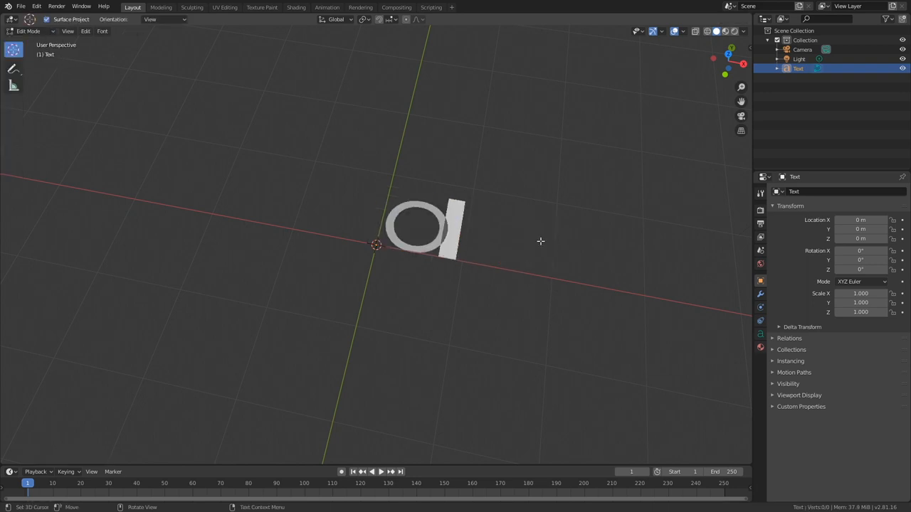
Type 'Olav3D' as the text object's wording and start leaving Edit Mode
{"action": "type", "text": "lav3"}
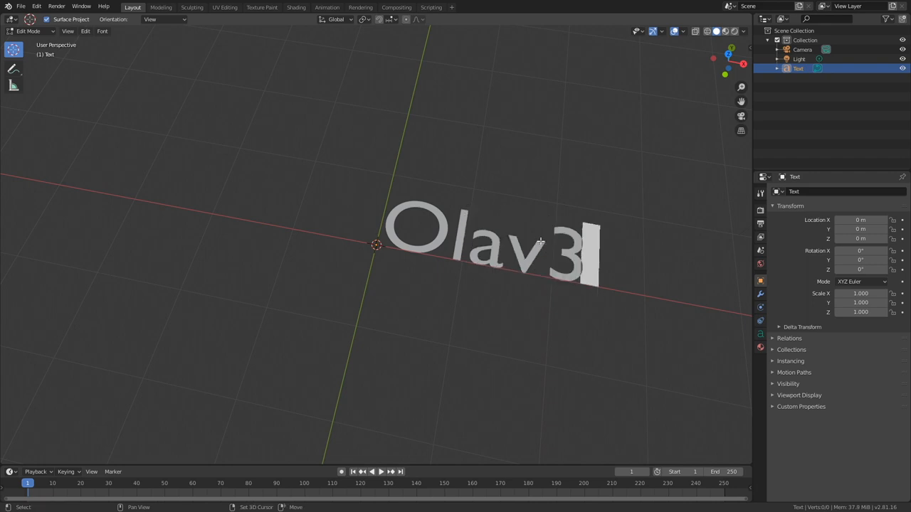
{"action": "type", "text": "D"}
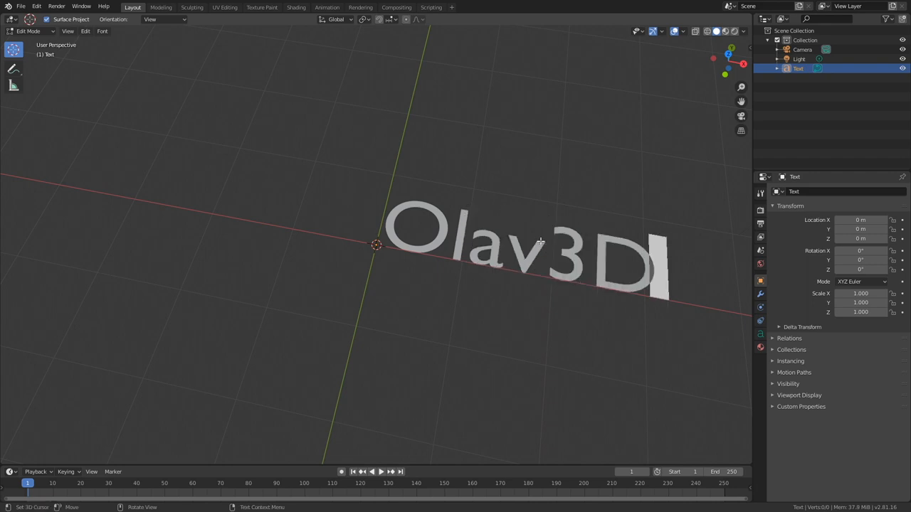
{"action": "mouse_move", "coordinate": [44, 77]}
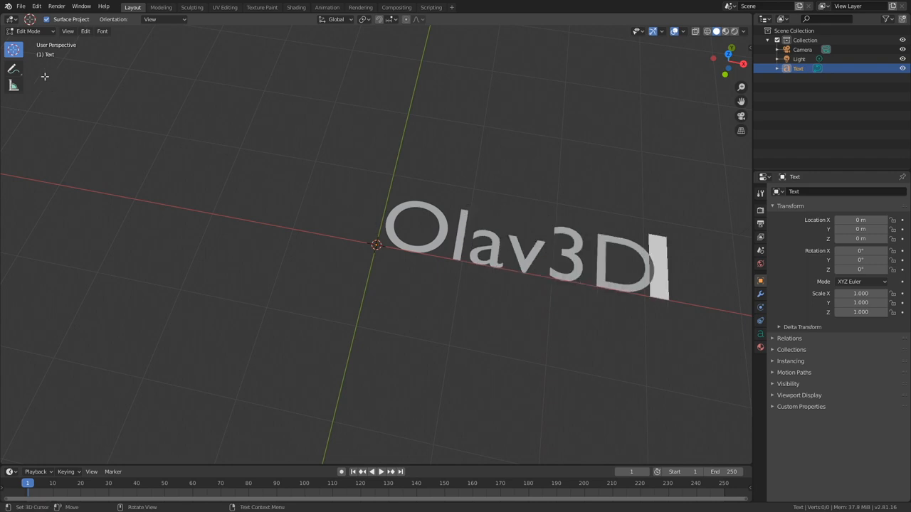
{"action": "left_click", "coordinate": [30, 30]}
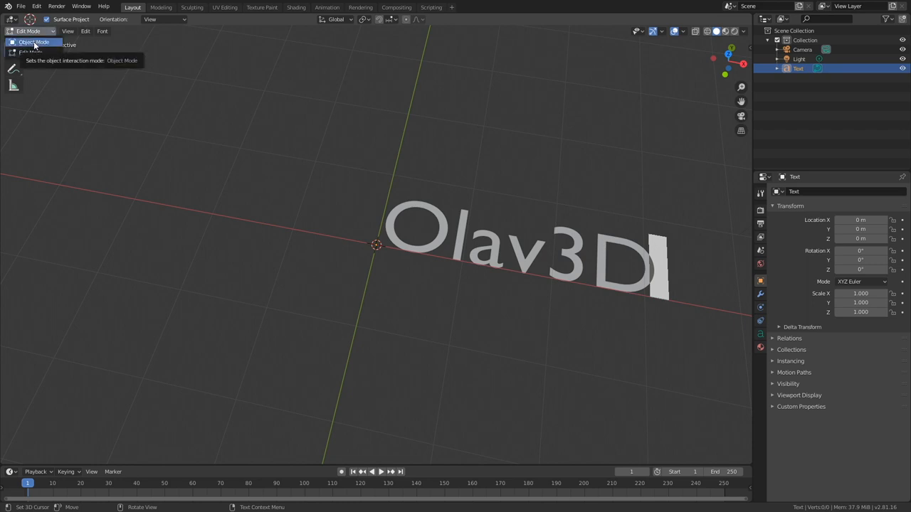
Return to Object Mode and browse fonts under Font settings, cancelling without loading one
{"action": "left_click", "coordinate": [34, 42]}
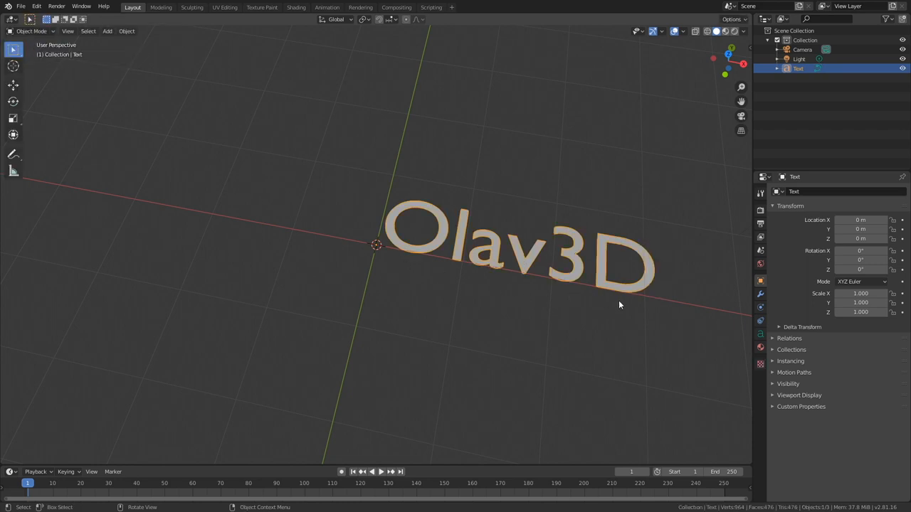
{"action": "left_click", "coordinate": [760, 333]}
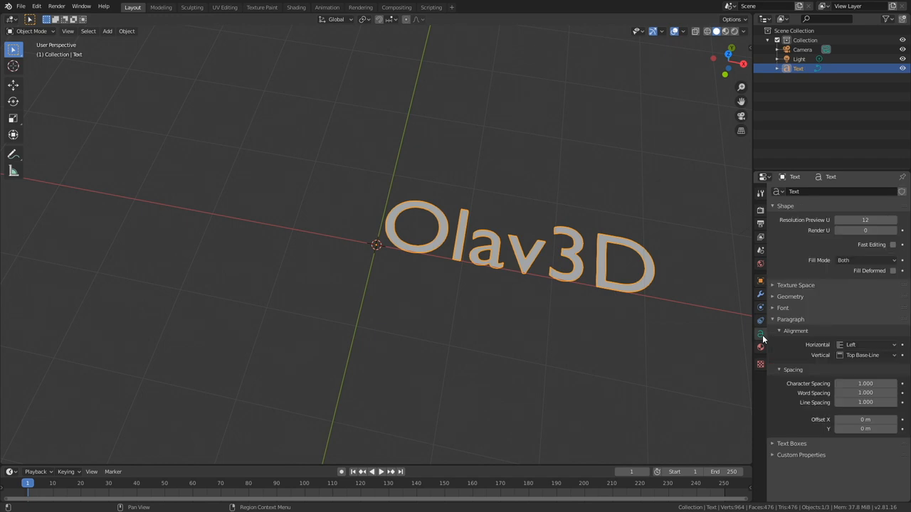
{"action": "left_click", "coordinate": [783, 307]}
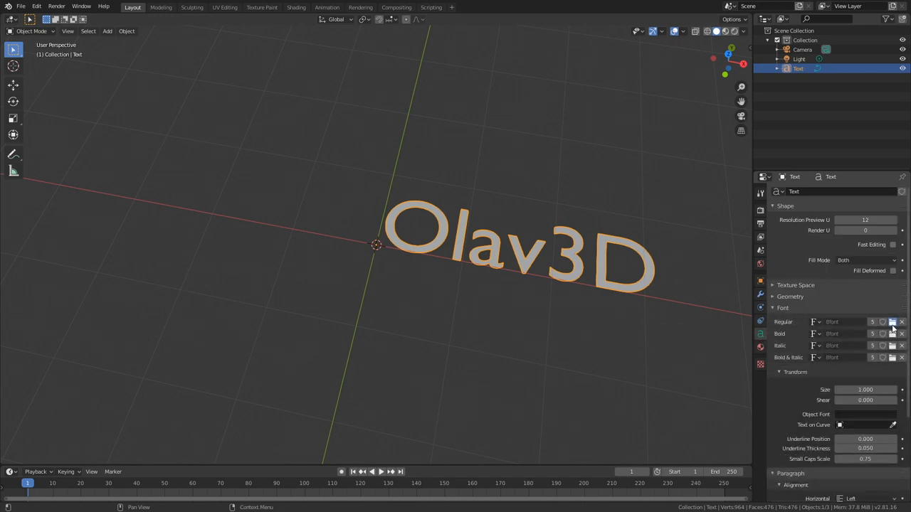
{"action": "left_click", "coordinate": [893, 322]}
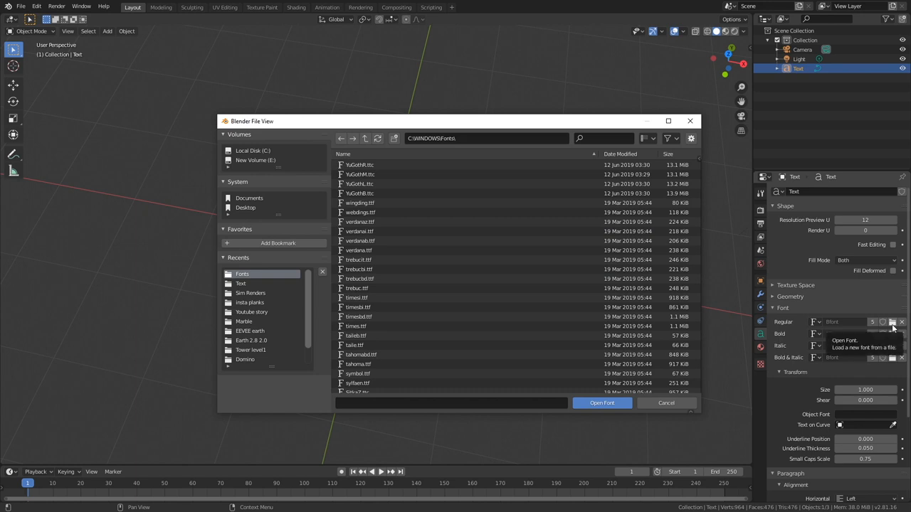
{"action": "scroll", "scroll_direction": "down", "scroll_amount": 3}
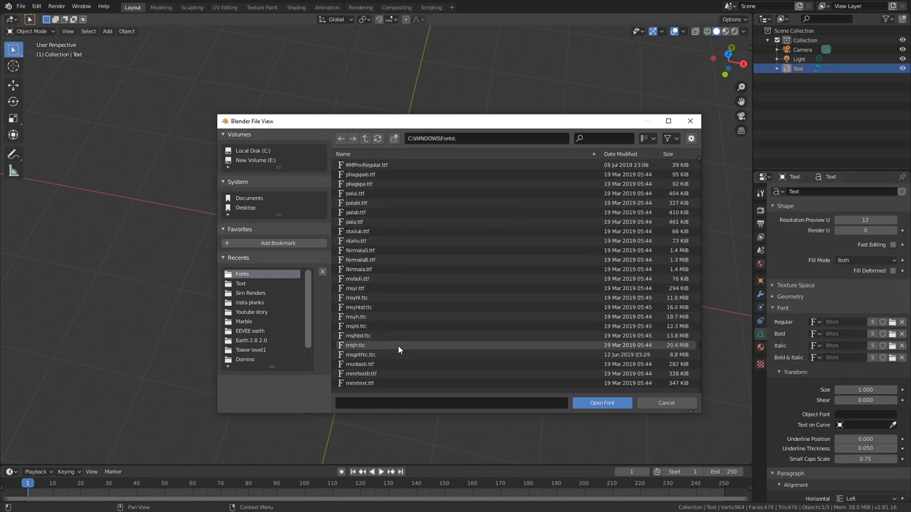
{"action": "scroll", "scroll_direction": "down", "scroll_amount": 3}
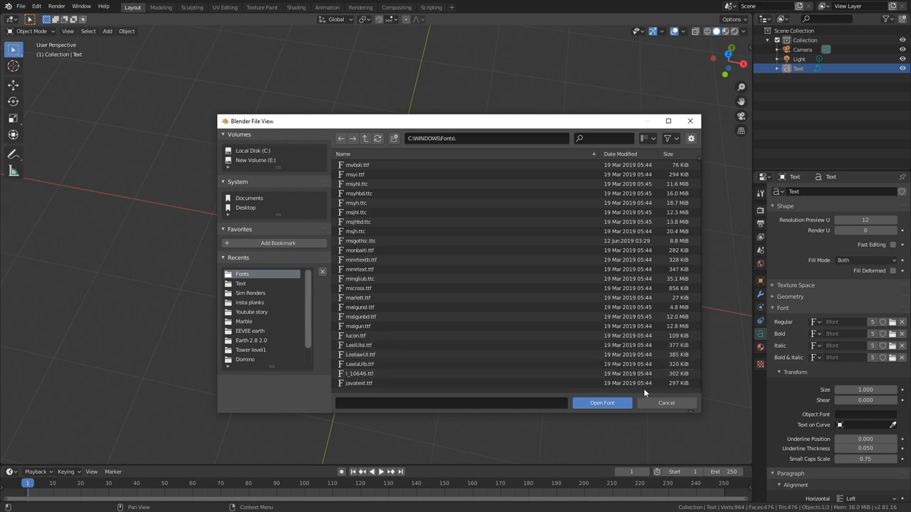
{"action": "left_click", "coordinate": [601, 402]}
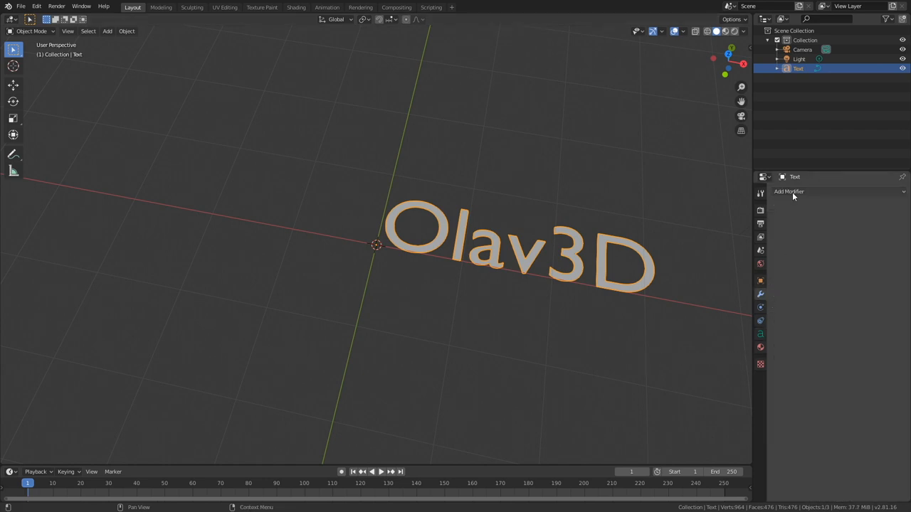
Add a Solidify modifier to the Olav3D text with thickness about 0.09 m
{"action": "left_click", "coordinate": [788, 191]}
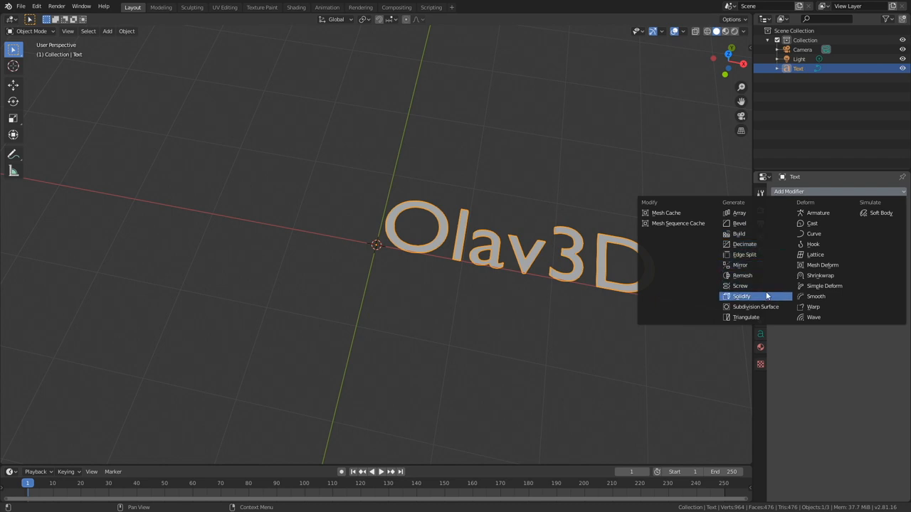
{"action": "left_click", "coordinate": [741, 296]}
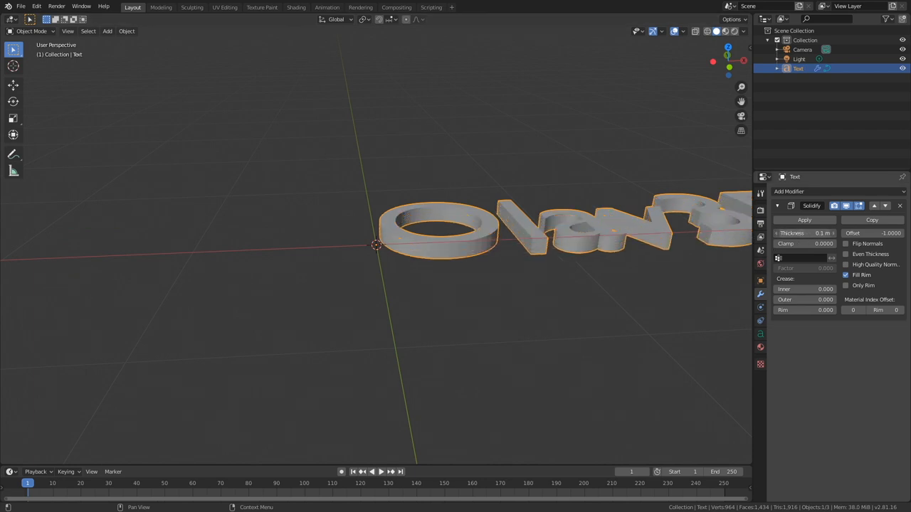
{"action": "left_click_drag", "start_coordinate": [805, 233], "coordinate": [790, 233]}
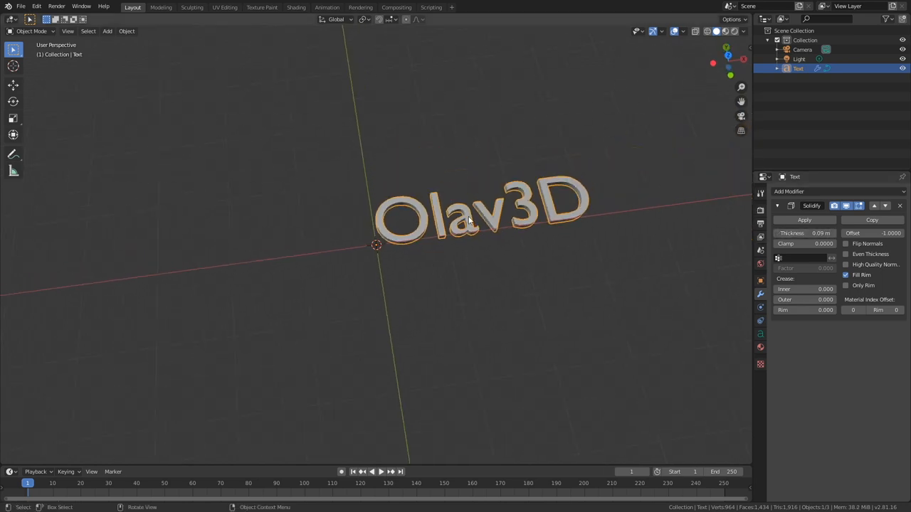
Open the Object menu to convert the Olav3D text into a mesh
{"action": "left_click", "coordinate": [126, 30]}
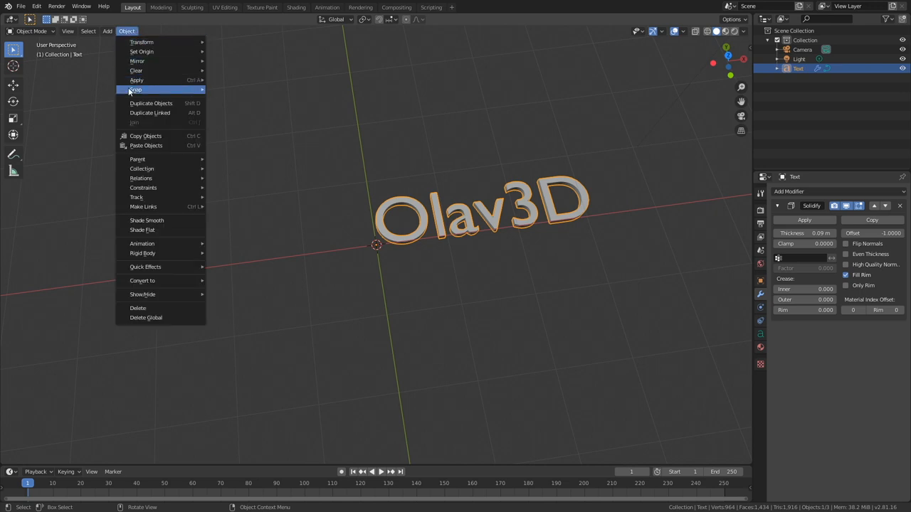
{"action": "mouse_move", "coordinate": [145, 267]}
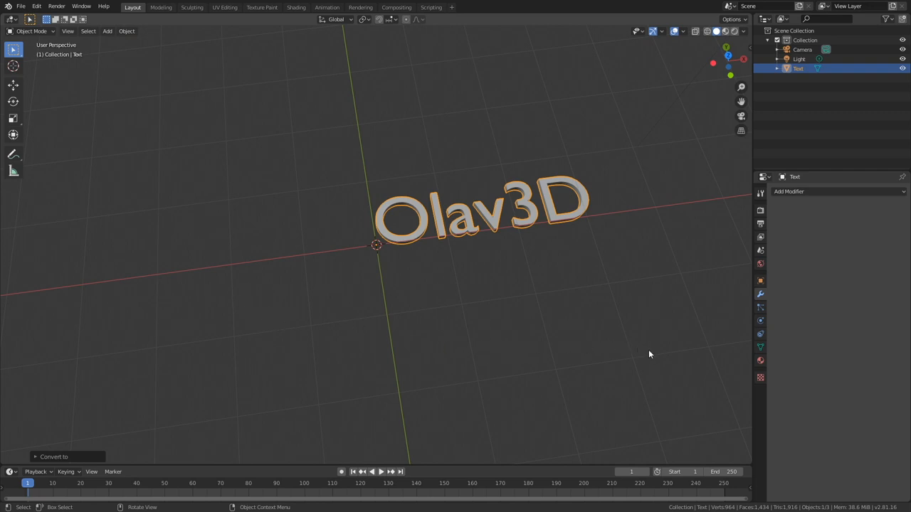
{"action": "mouse_move", "coordinate": [733, 374]}
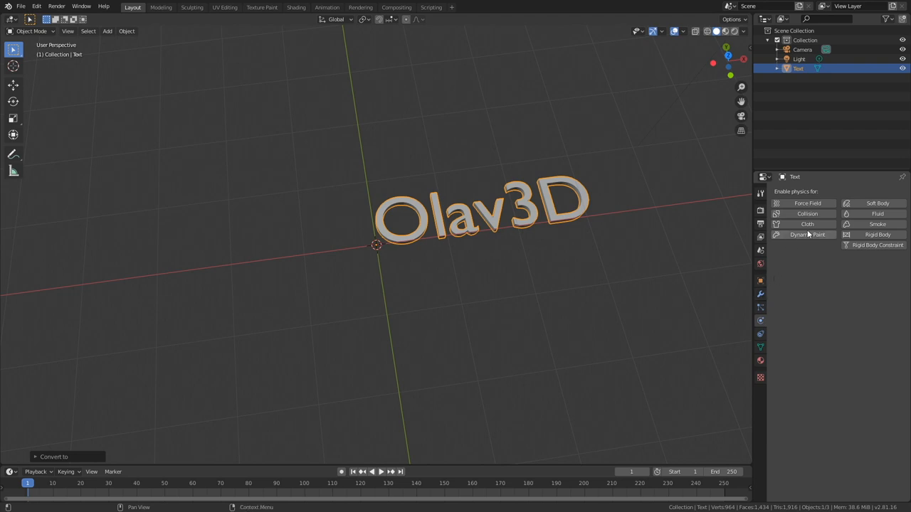
Enable Rigid Body on the Olav3D text with a Mesh collision shape
{"action": "left_click", "coordinate": [877, 234]}
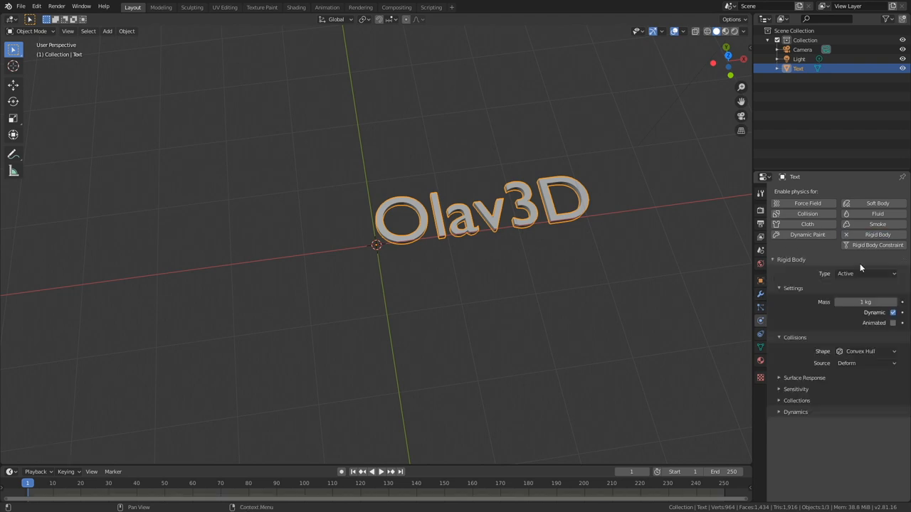
{"action": "mouse_move", "coordinate": [859, 292]}
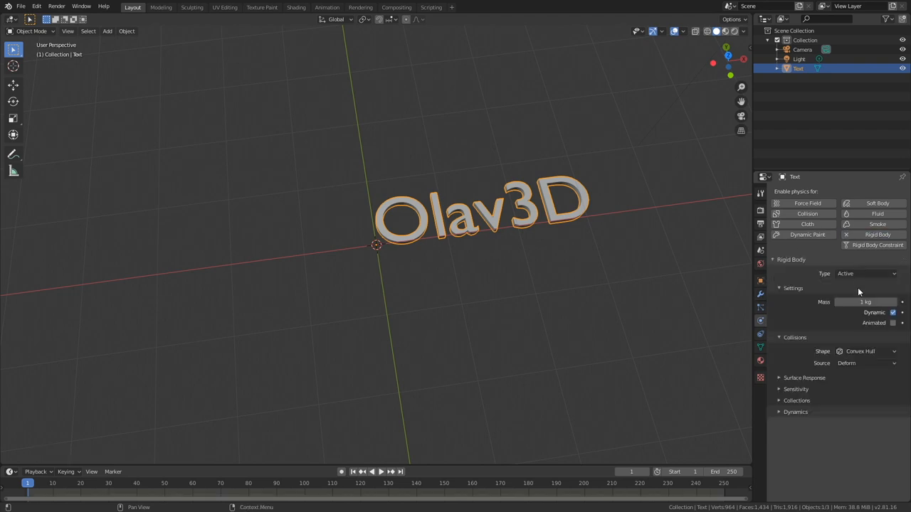
{"action": "left_click", "coordinate": [864, 351]}
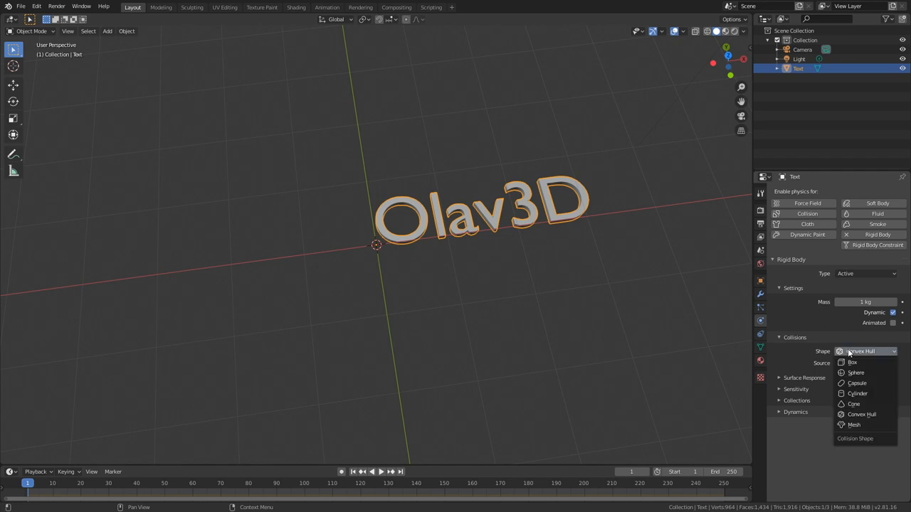
{"action": "left_click", "coordinate": [853, 425]}
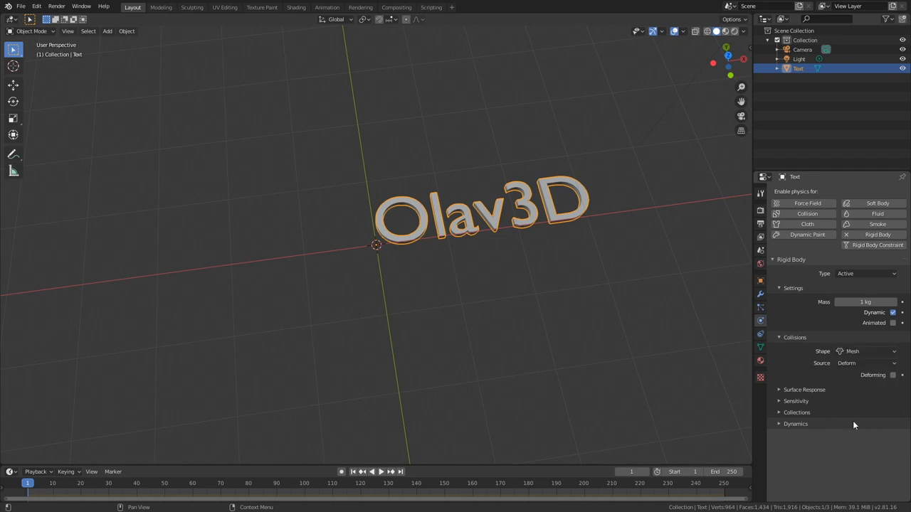
Set collision margin to zero and damping to 0.5 translation, 0.6 rotation
{"action": "left_click", "coordinate": [804, 390]}
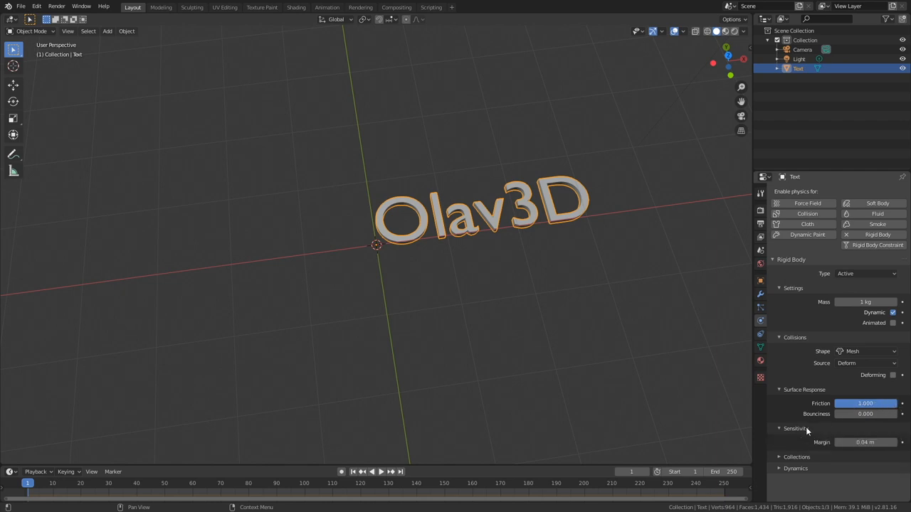
{"action": "left_click", "coordinate": [865, 442]}
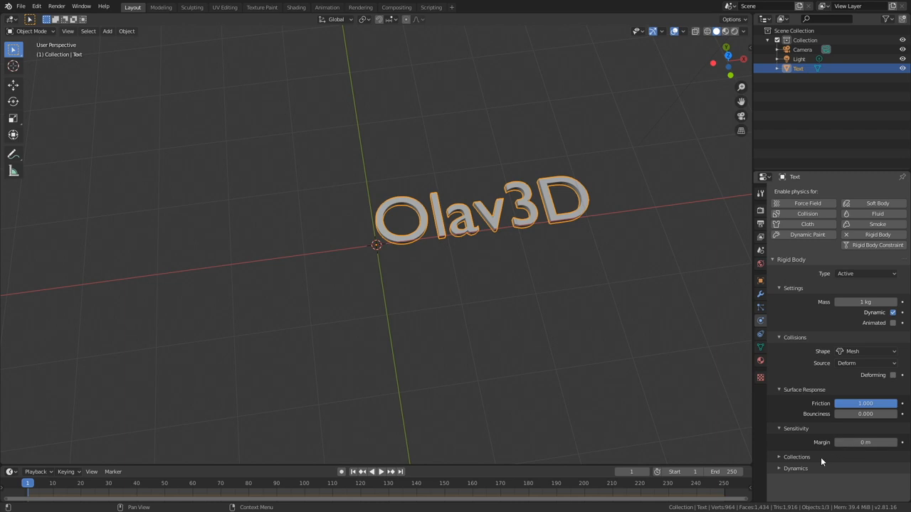
{"action": "left_click", "coordinate": [795, 468]}
{"action": "type", "text": ".5"}
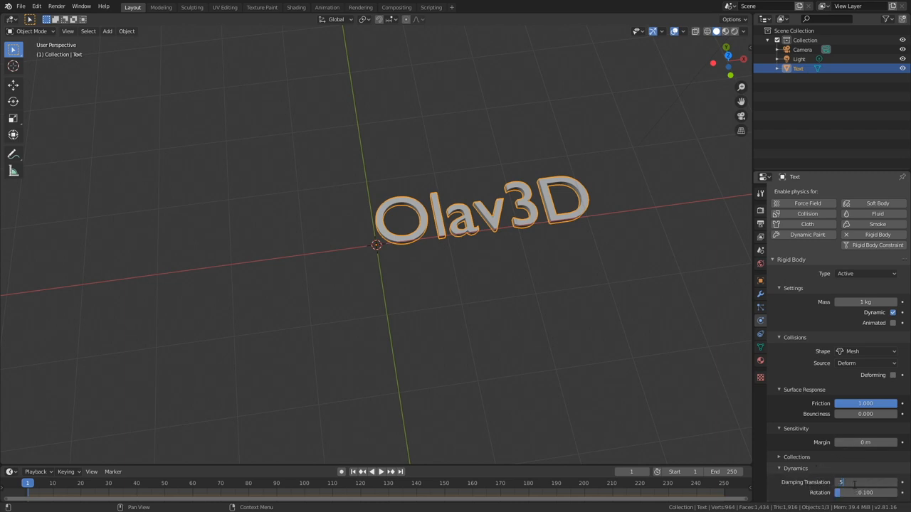
{"action": "left_click", "coordinate": [865, 482]}
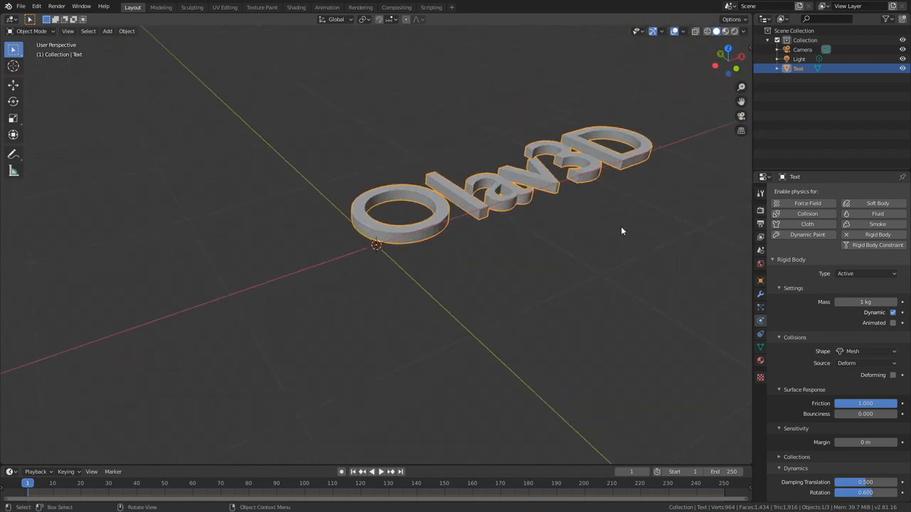
{"action": "left_click_drag", "start_coordinate": [622, 230], "coordinate": [548, 305]}
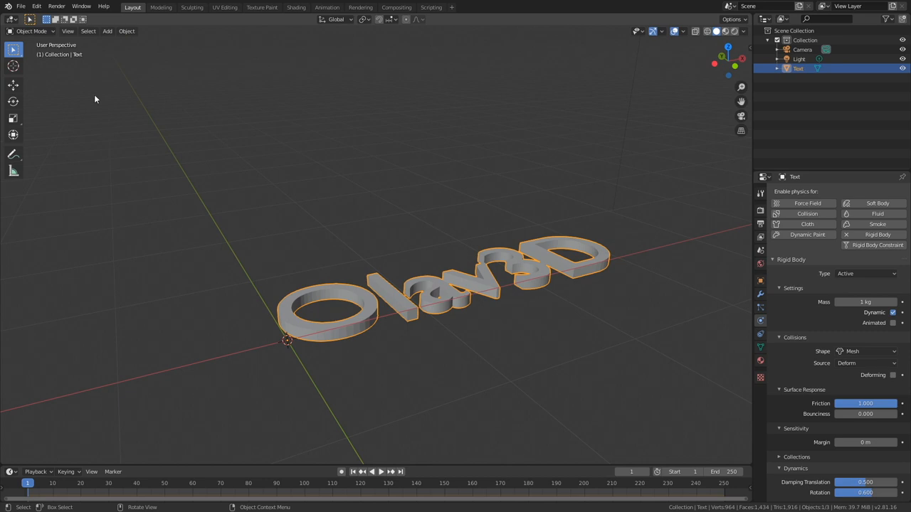
In Edit Mode, separate the Olav3D mesh by loose parts, then return to Object Mode
{"action": "left_click", "coordinate": [32, 31]}
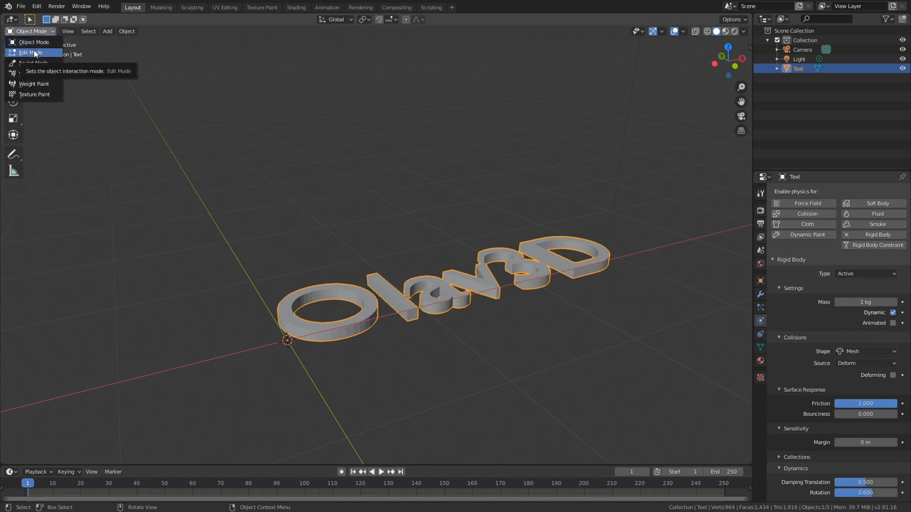
{"action": "left_click", "coordinate": [30, 54]}
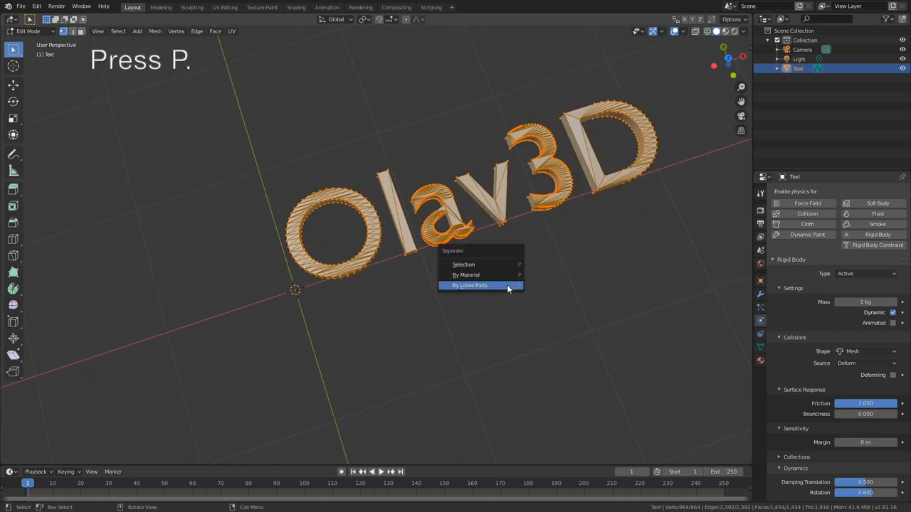
{"action": "left_click", "coordinate": [470, 285]}
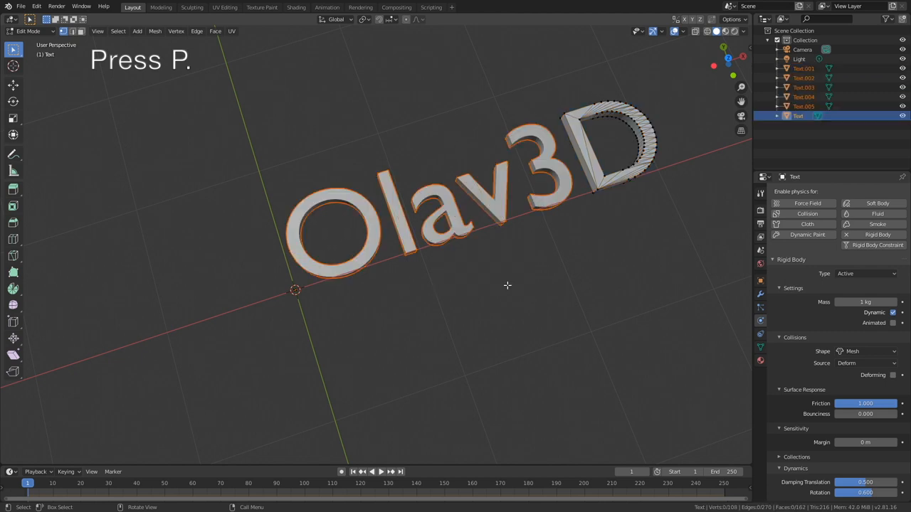
{"action": "left_click", "coordinate": [30, 30]}
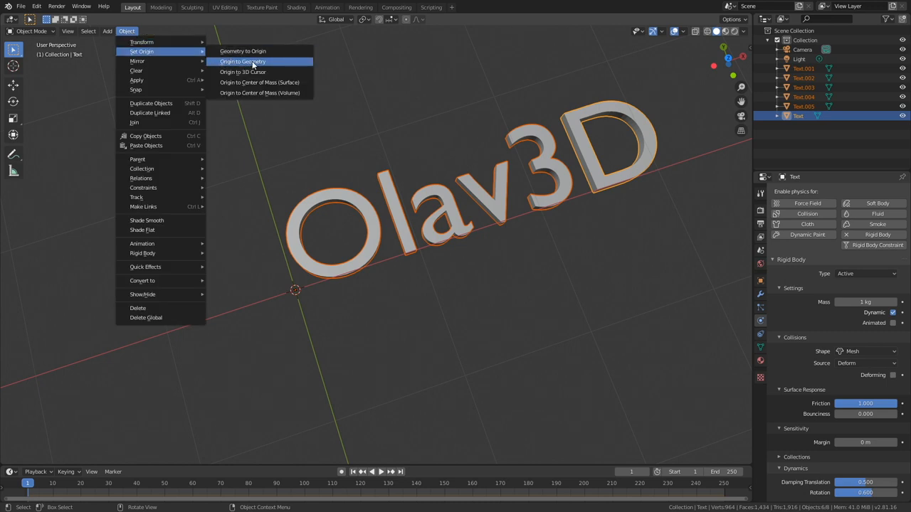
Set every letter object's origin to its own geometry
{"action": "left_click", "coordinate": [242, 61]}
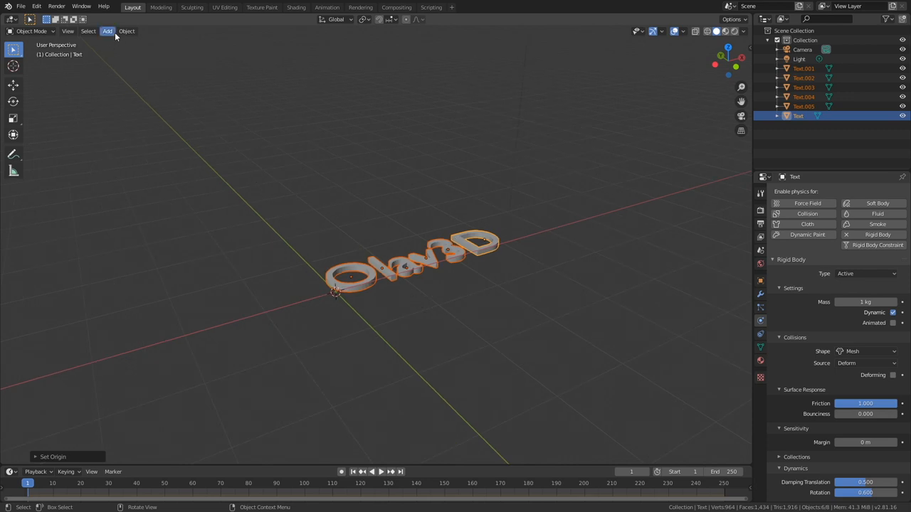
Add a plane beneath the letters and extrude it to give the floor thickness
{"action": "left_click", "coordinate": [107, 31]}
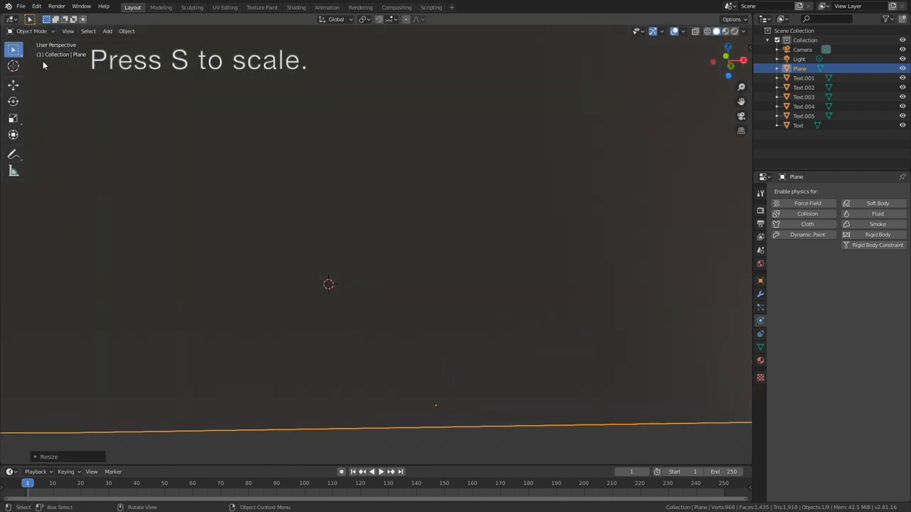
{"action": "key", "text": "Tab"}
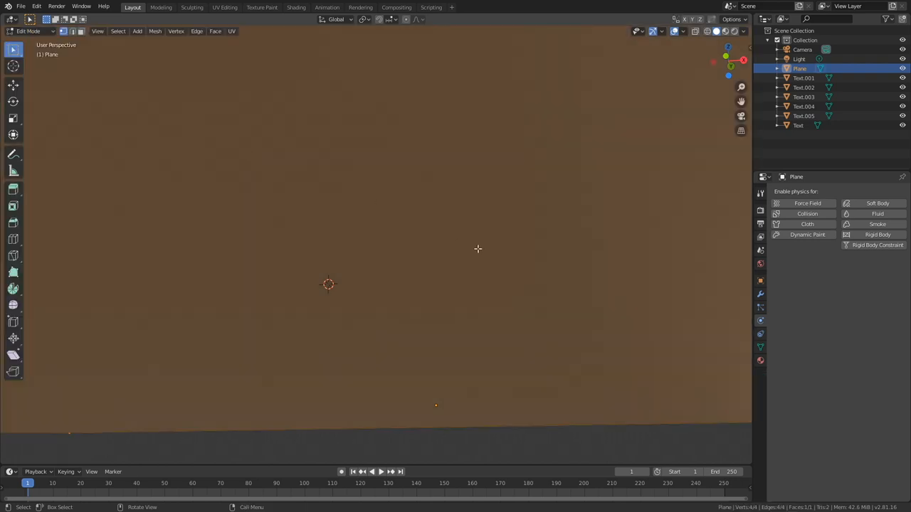
{"action": "key", "text": "e"}
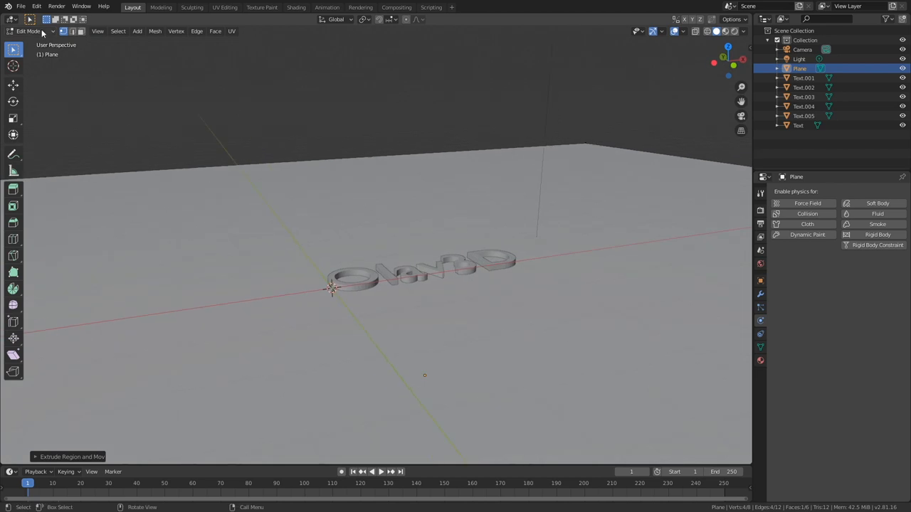
{"action": "key", "text": "Tab"}
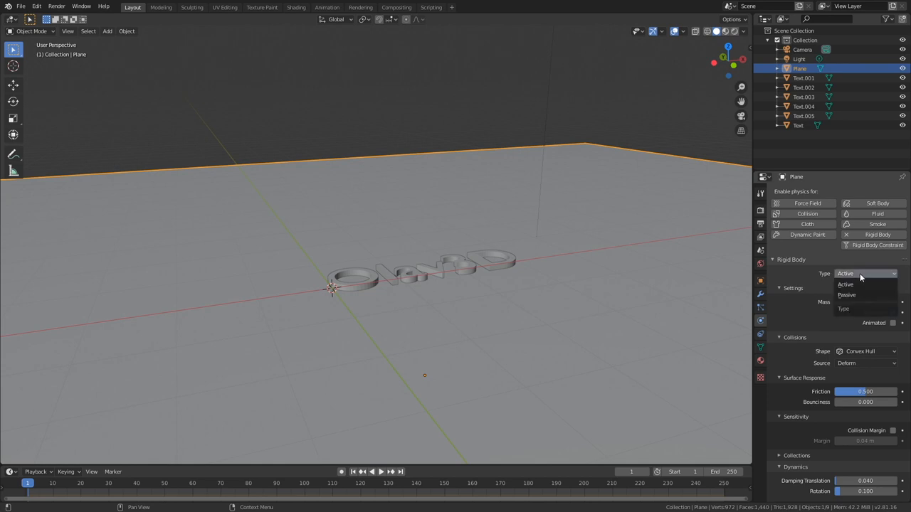
Make the floor a passive rigid body with Mesh collision and zero margin
{"action": "left_click", "coordinate": [847, 294]}
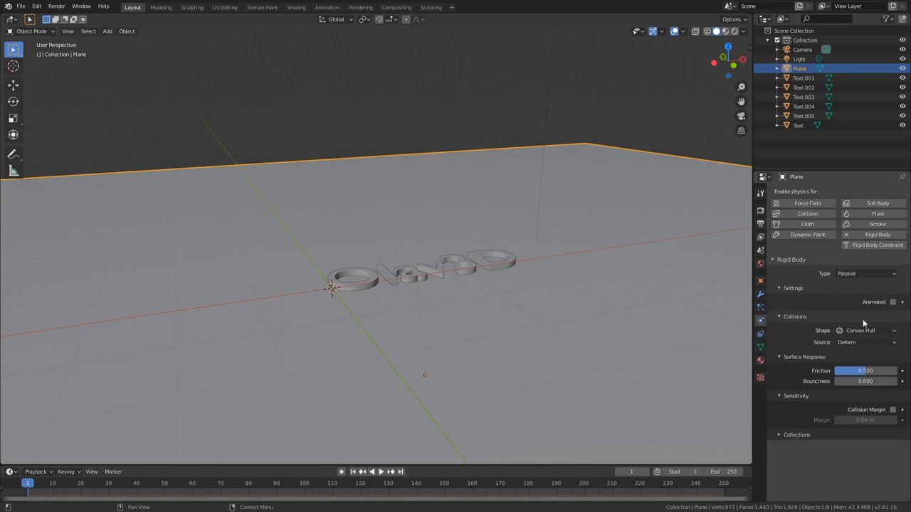
{"action": "left_click", "coordinate": [865, 330]}
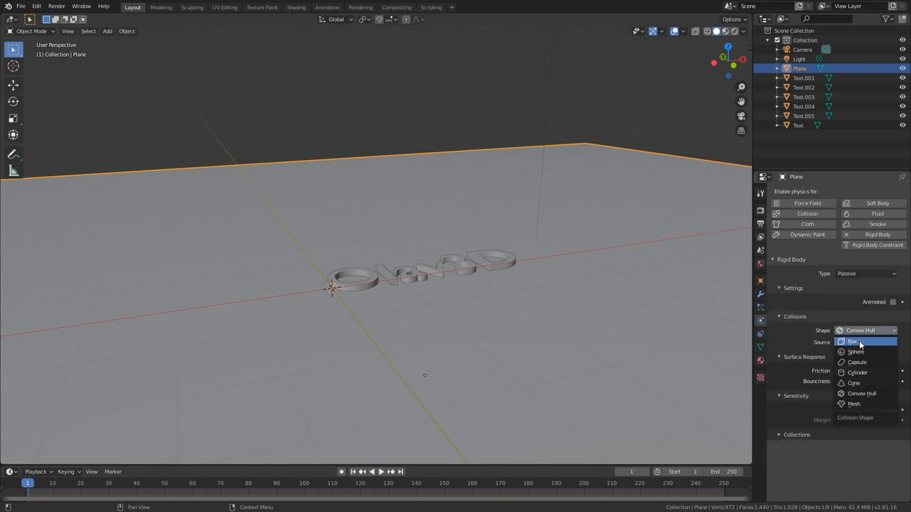
{"action": "left_click", "coordinate": [854, 403]}
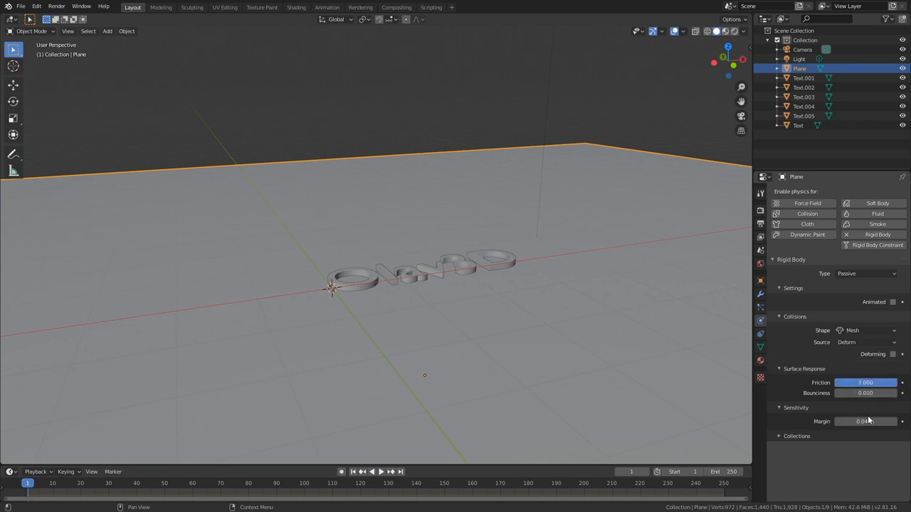
{"action": "left_click", "coordinate": [865, 421]}
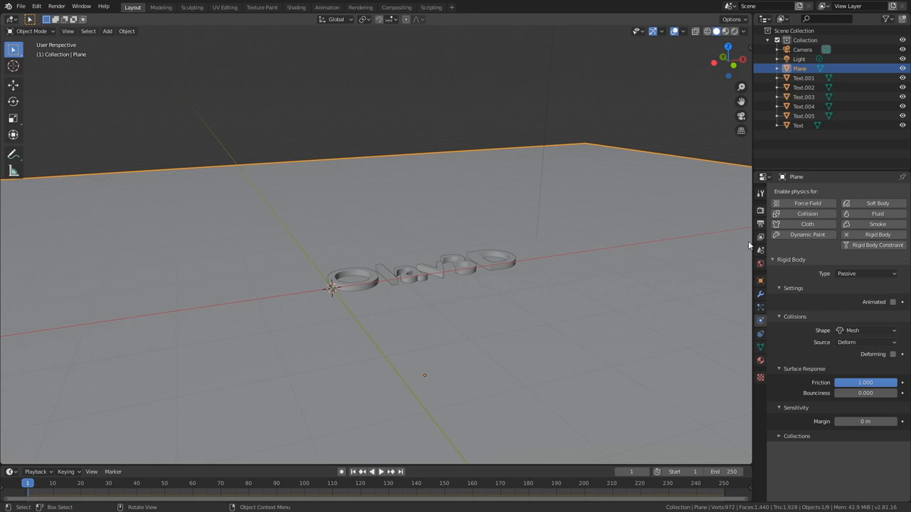
{"action": "left_click", "coordinate": [381, 472]}
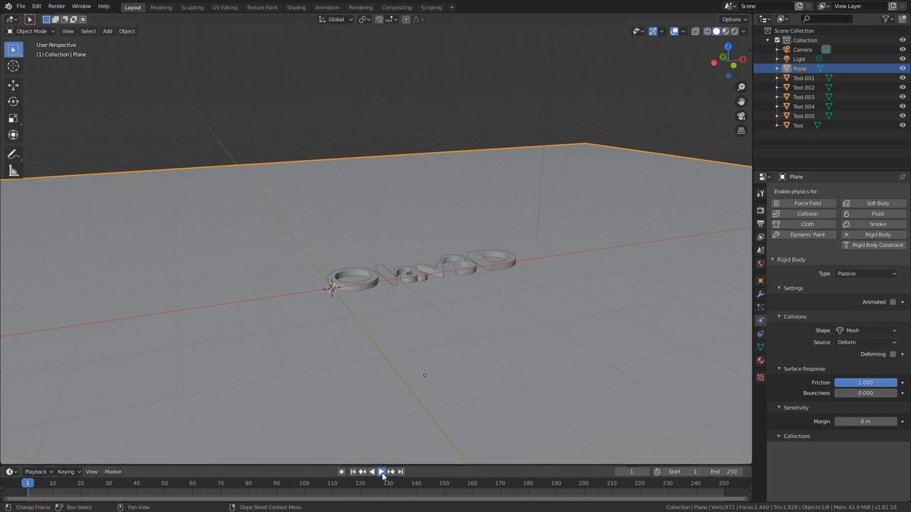
{"action": "left_click", "coordinate": [382, 472]}
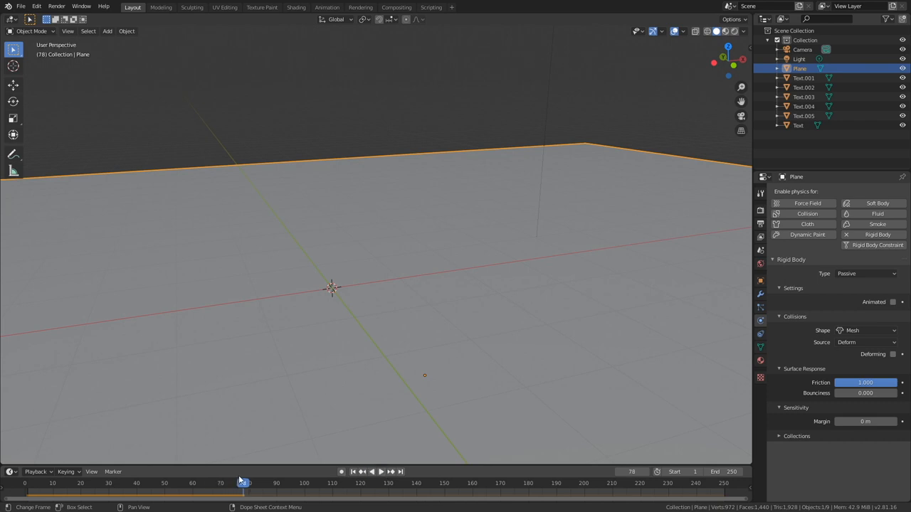
{"action": "left_click", "coordinate": [353, 472]}
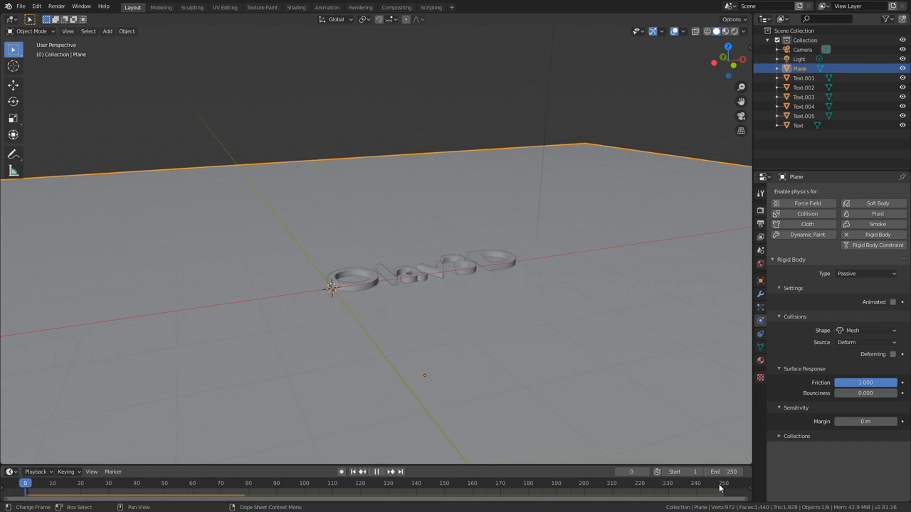
{"action": "left_click", "coordinate": [353, 278]}
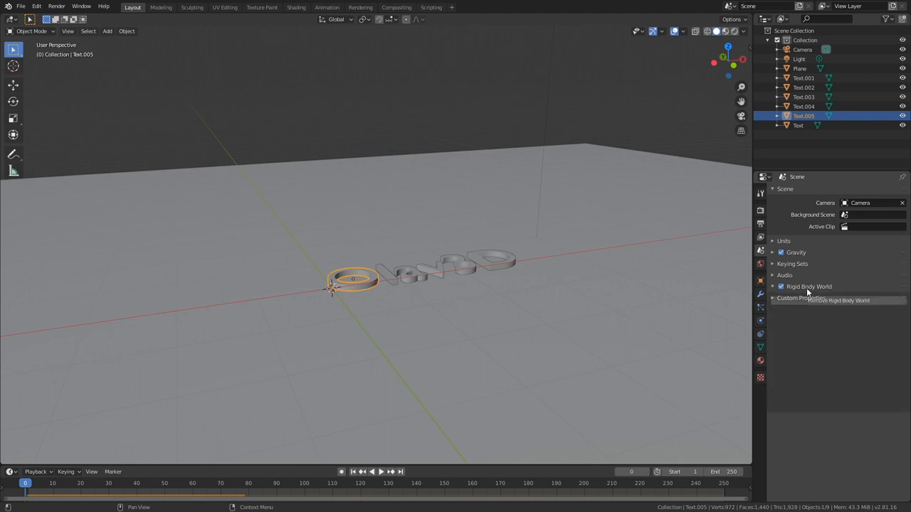
Set Rigid Body World to 300 steps per second, then play, pause and rewind
{"action": "left_click", "coordinate": [809, 286]}
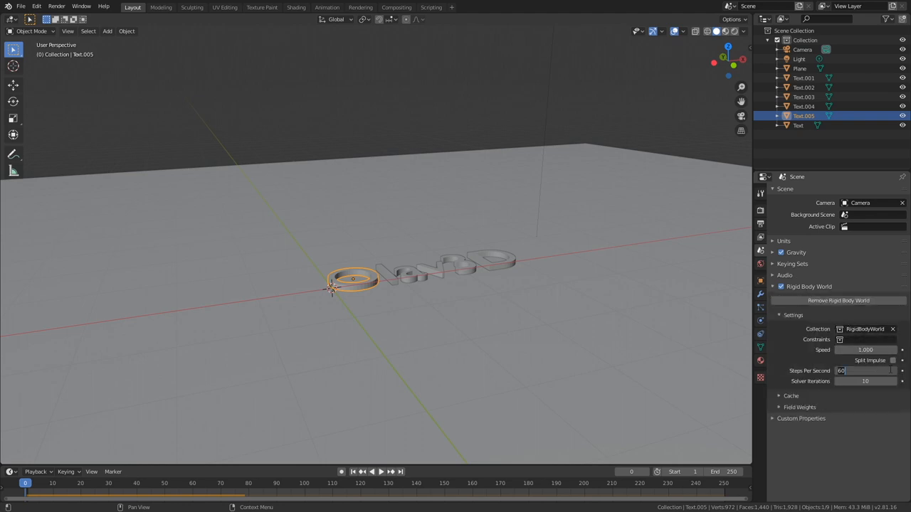
{"action": "type", "text": "300"}
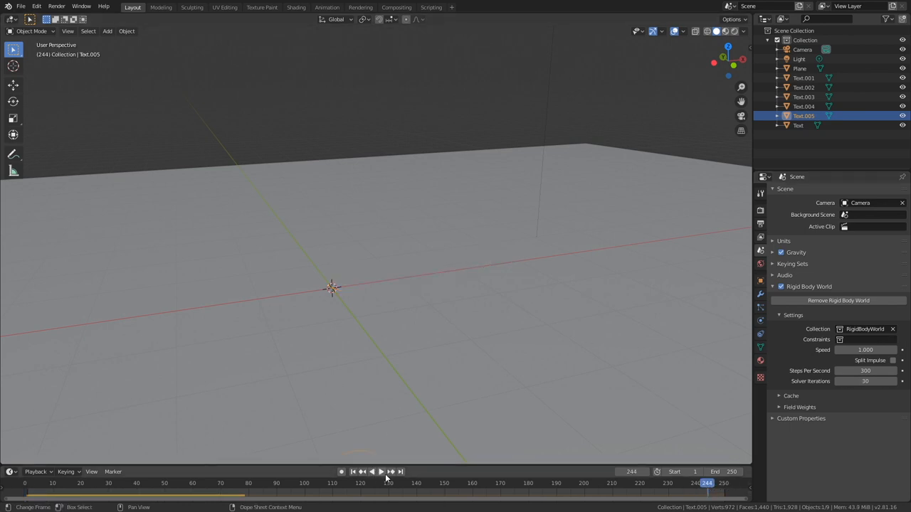
{"action": "left_click", "coordinate": [376, 471]}
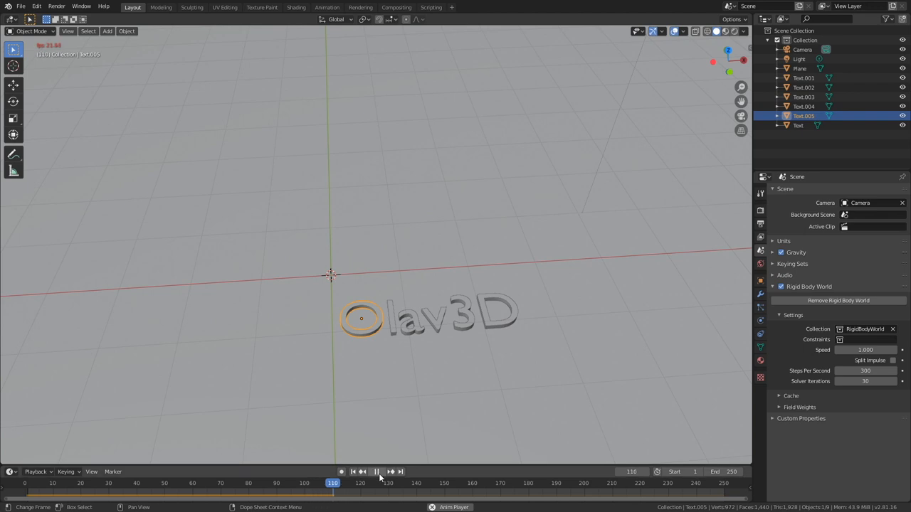
{"action": "left_click", "coordinate": [376, 471]}
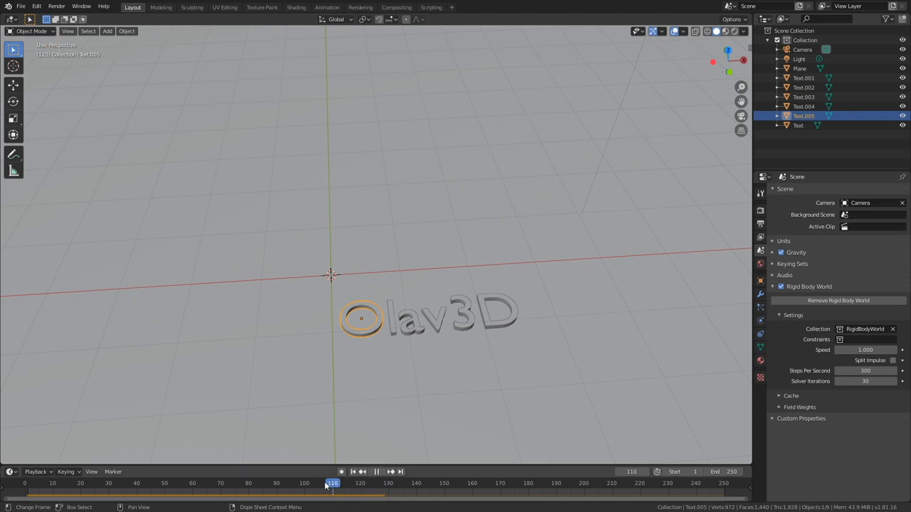
{"action": "left_click", "coordinate": [26, 483]}
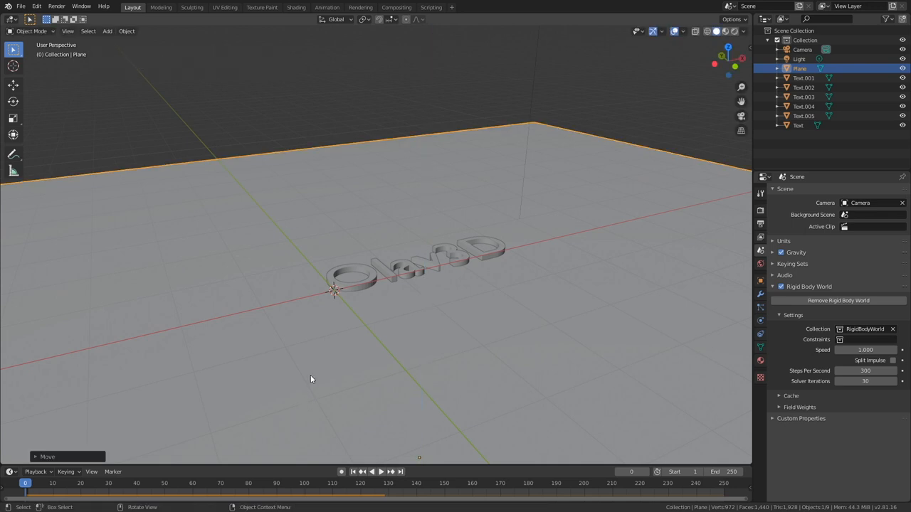
{"action": "mouse_move", "coordinate": [306, 335]}
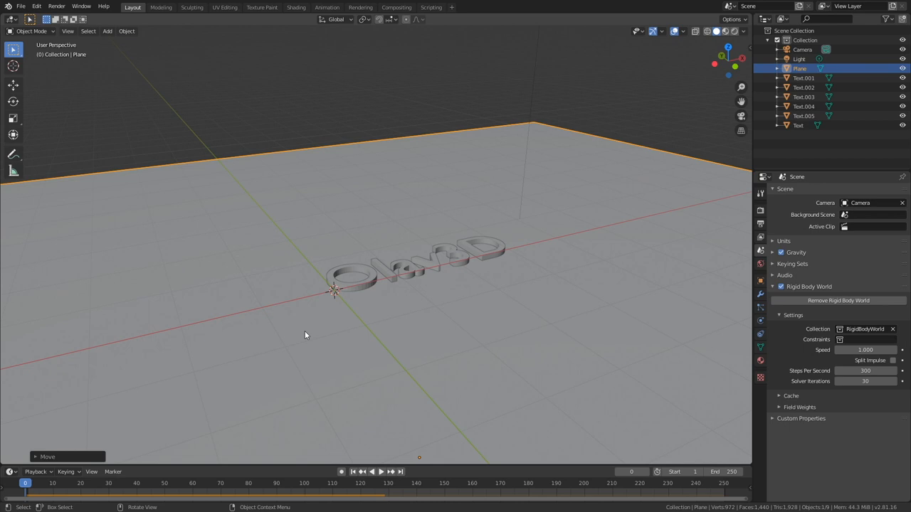
Look through the scene camera and lock the camera to viewport navigation
{"action": "key", "text": "KP_0"}
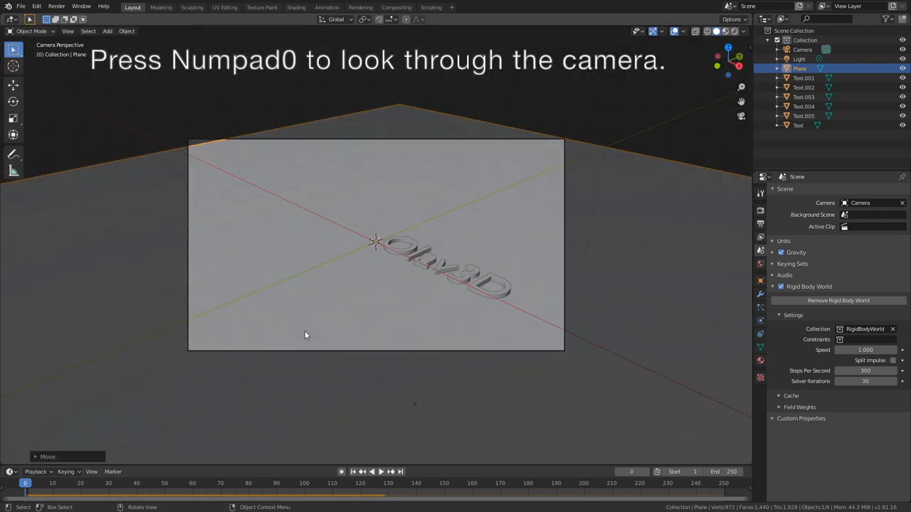
{"action": "mouse_move", "coordinate": [657, 253]}
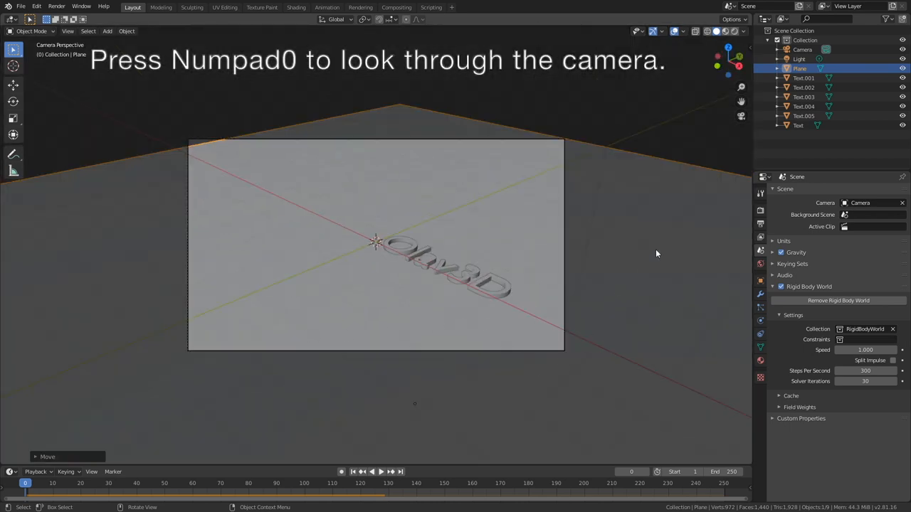
{"action": "key", "text": "n"}
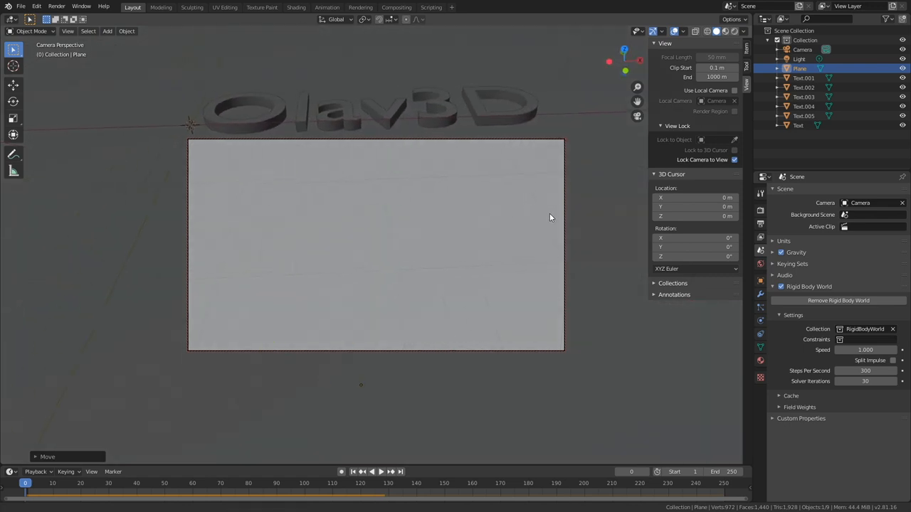
{"action": "left_click", "coordinate": [372, 472]}
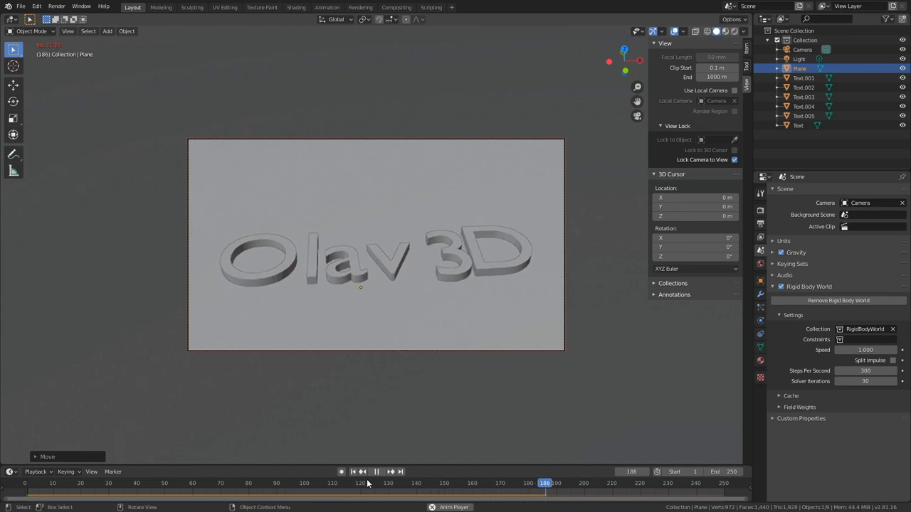
Scrub the timeline forward to watch the letters fall, then return to the first frame
{"action": "left_click", "coordinate": [48, 483]}
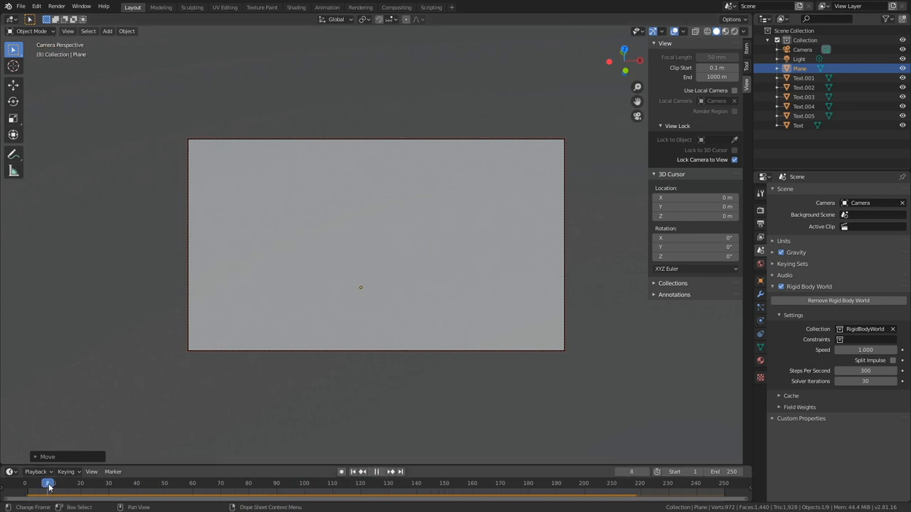
{"action": "left_click_drag", "start_coordinate": [49, 483], "coordinate": [73, 483]}
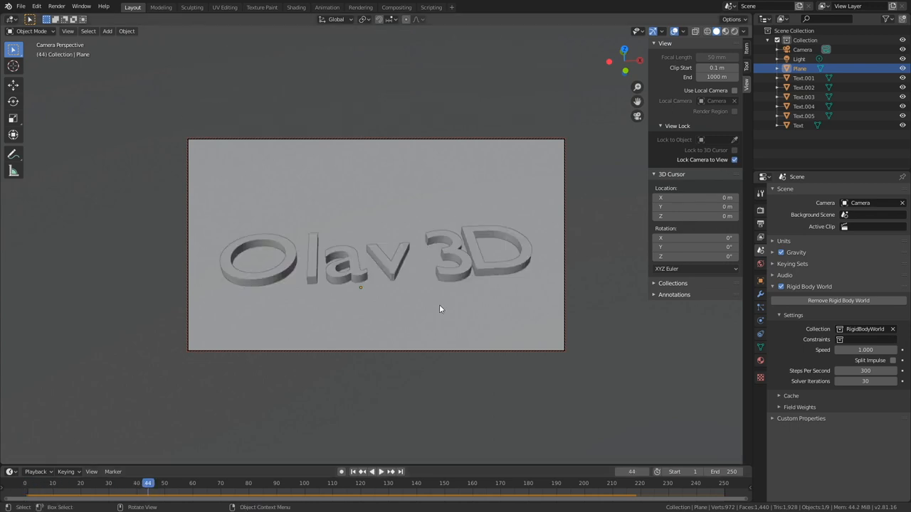
{"action": "key", "text": "r"}
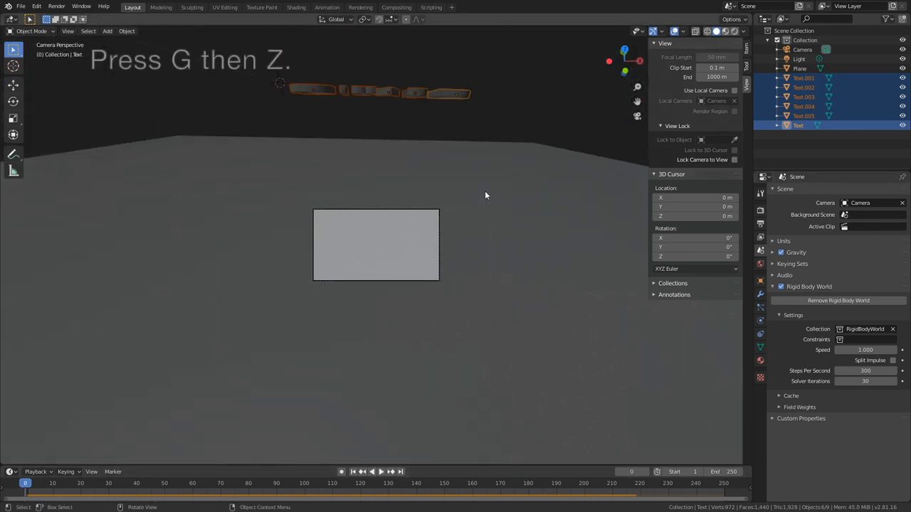
Move the selected Olav3D letters straight up along Z and stop playback
{"action": "key", "text": "g"}
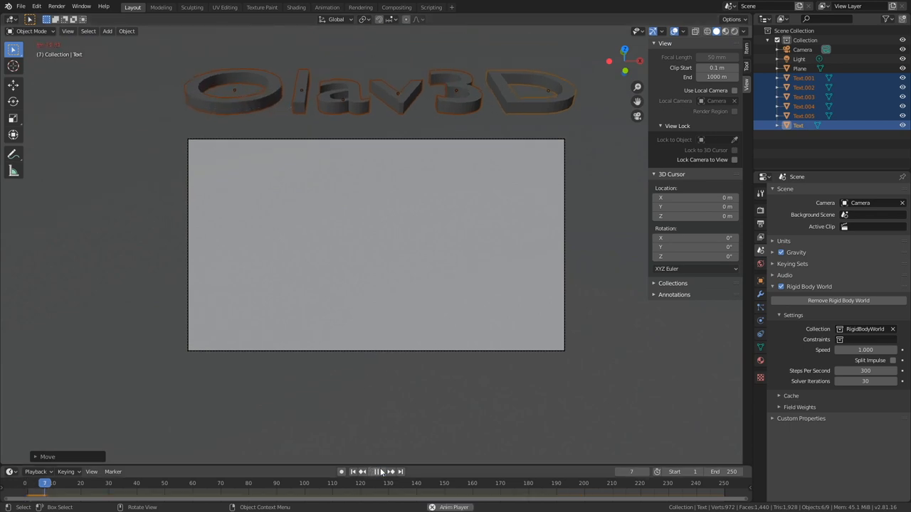
{"action": "left_click", "coordinate": [376, 472]}
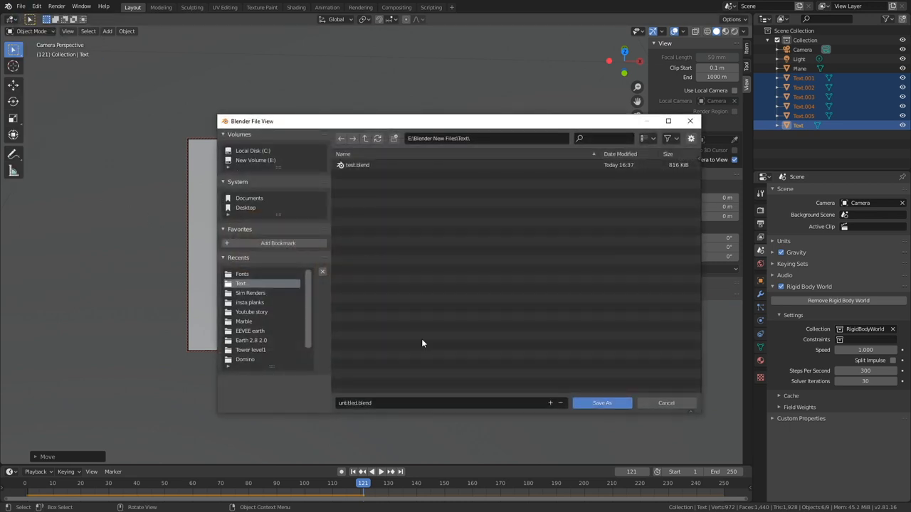
Name the new .blend file and save it in the Text folder
{"action": "left_click", "coordinate": [427, 402]}
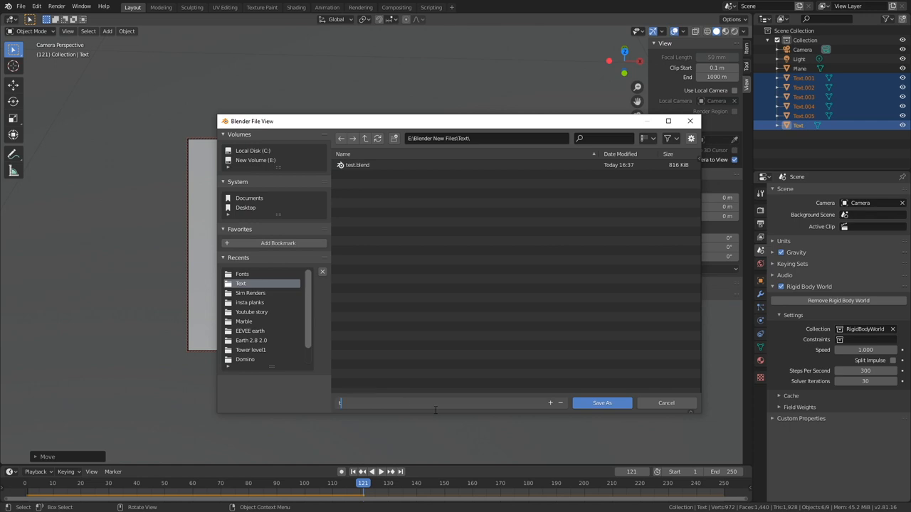
{"action": "left_click", "coordinate": [665, 402]}
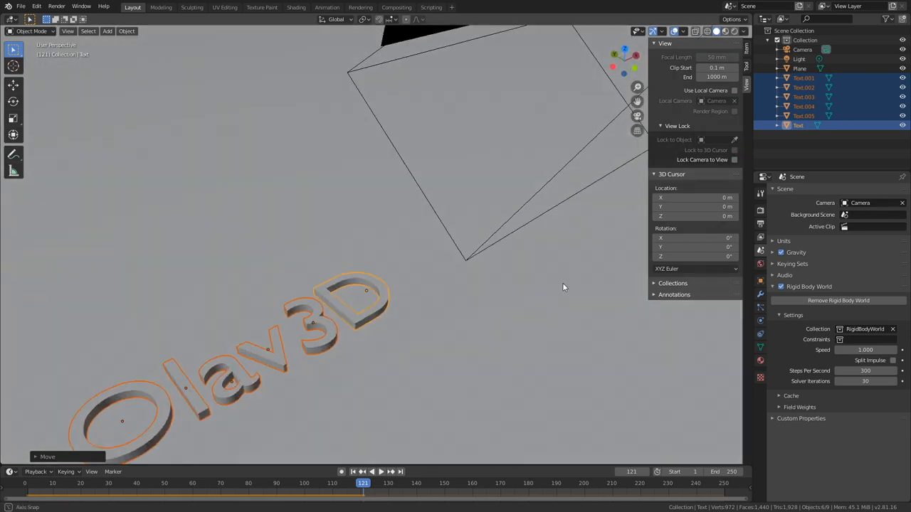
Change the scene light to a Sun with strength 3 and rotate it to an angle
{"action": "left_click_drag", "start_coordinate": [562, 288], "coordinate": [327, 106]}
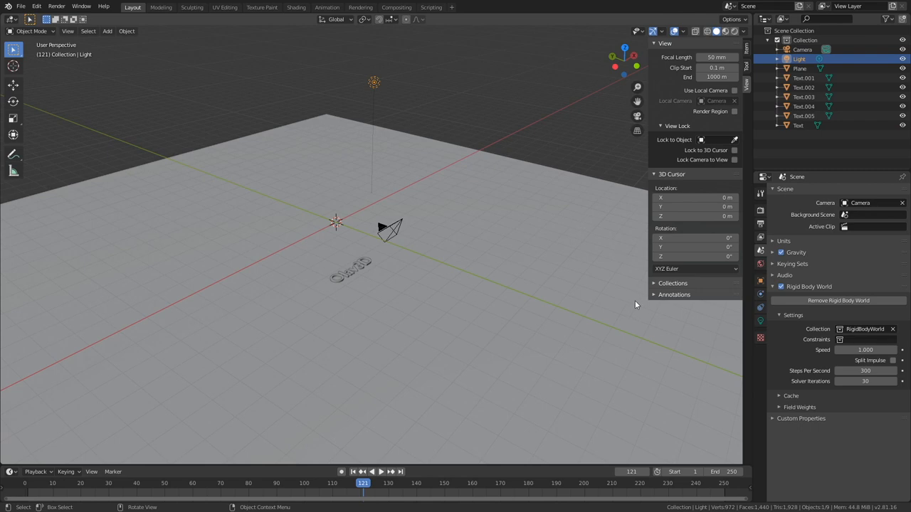
{"action": "left_click", "coordinate": [760, 320]}
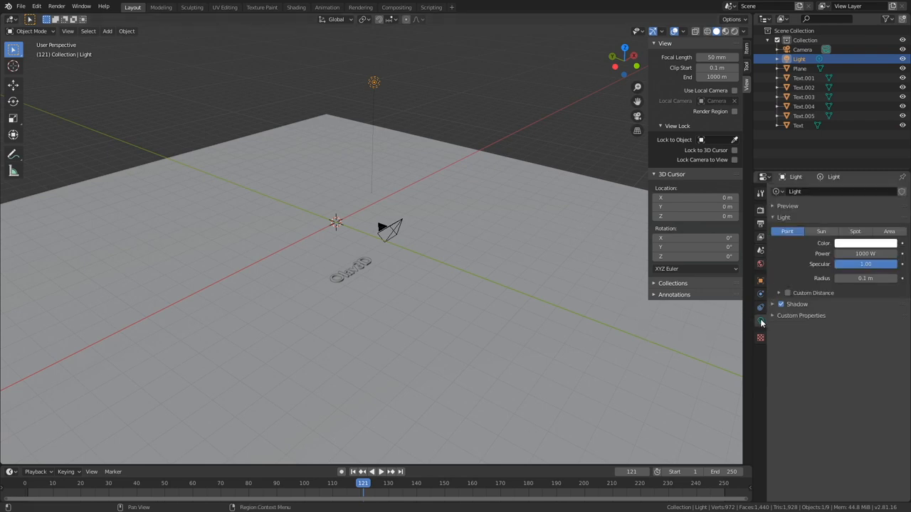
{"action": "left_click", "coordinate": [820, 231]}
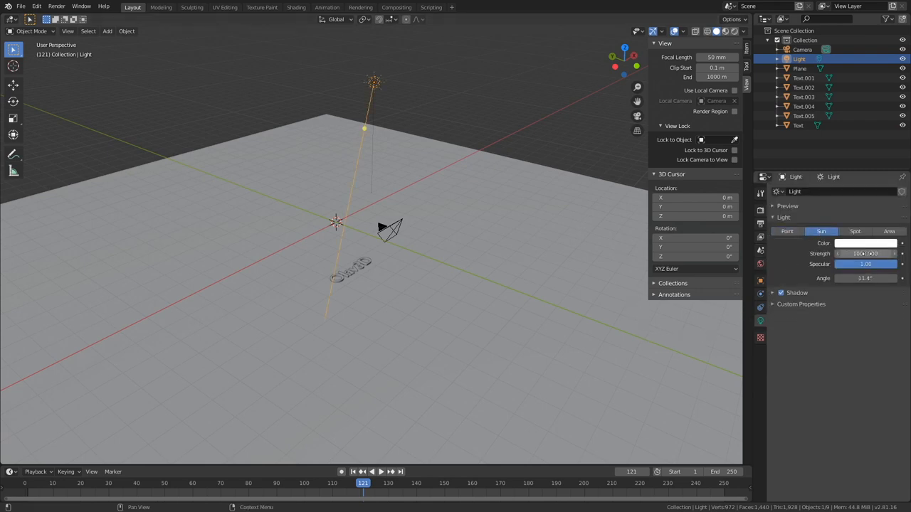
{"action": "left_click", "coordinate": [866, 253]}
{"action": "type", "text": "3.000"}
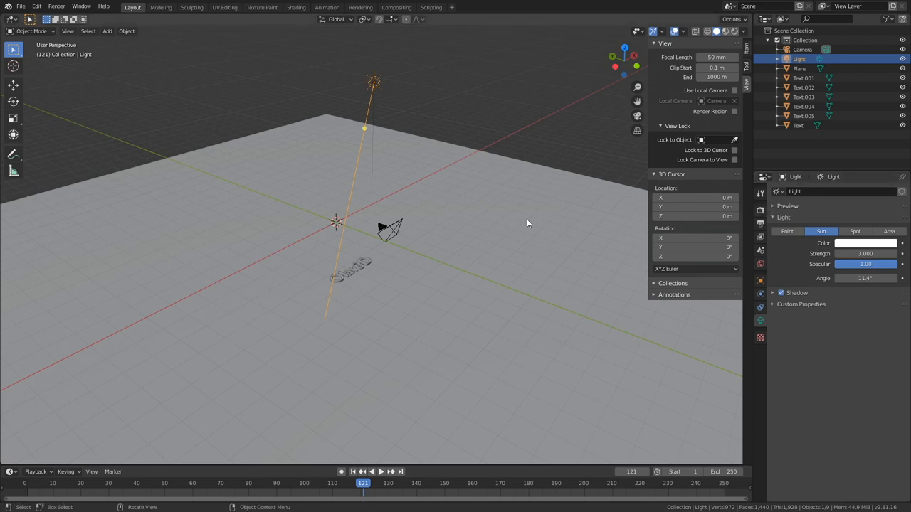
{"action": "key", "text": "r"}
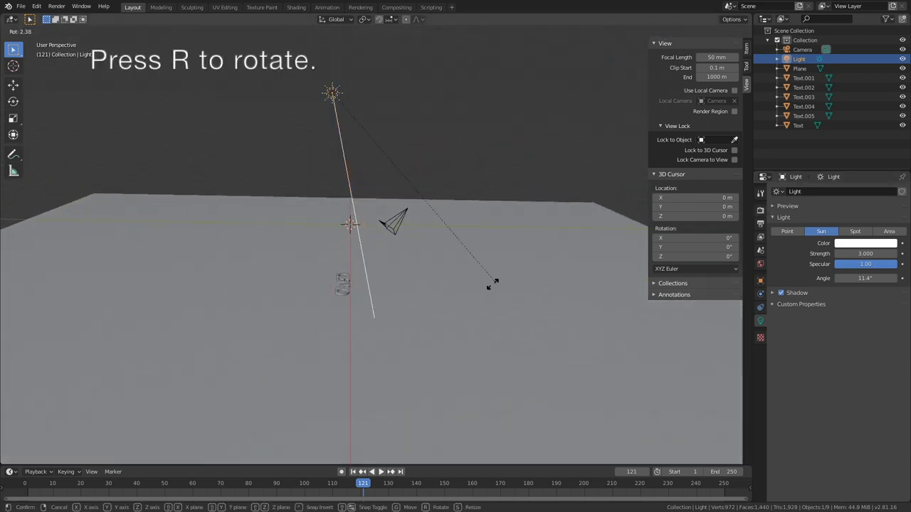
{"action": "mouse_move", "coordinate": [371, 323]}
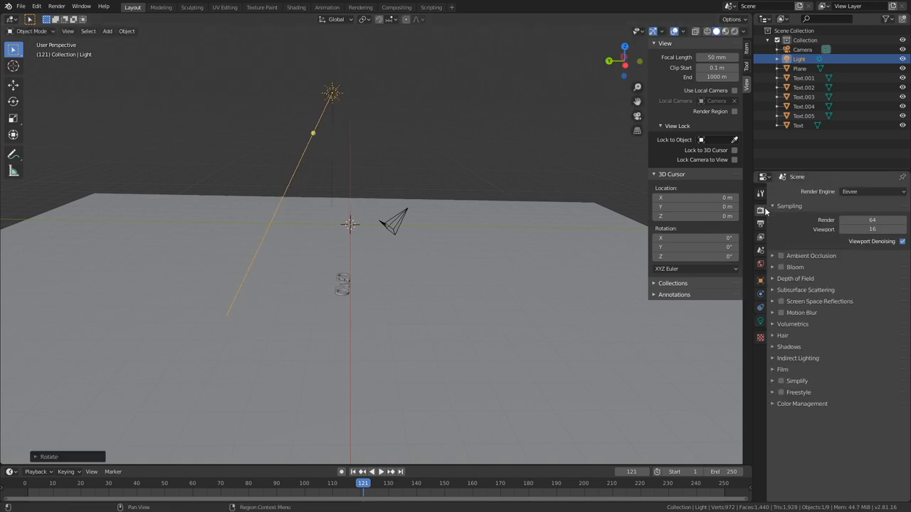
Switch the render engine from Eevee to Cycles with 200 render and viewport samples
{"action": "left_click", "coordinate": [871, 192]}
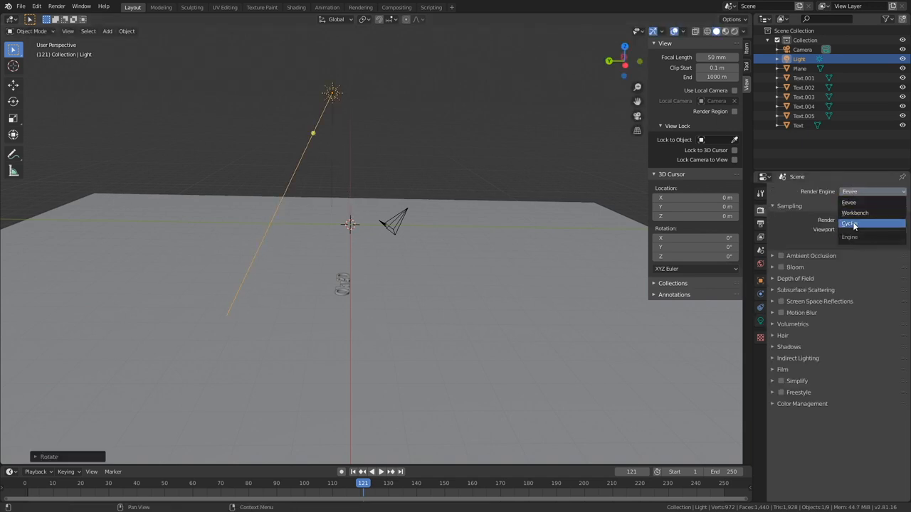
{"action": "left_click", "coordinate": [851, 224]}
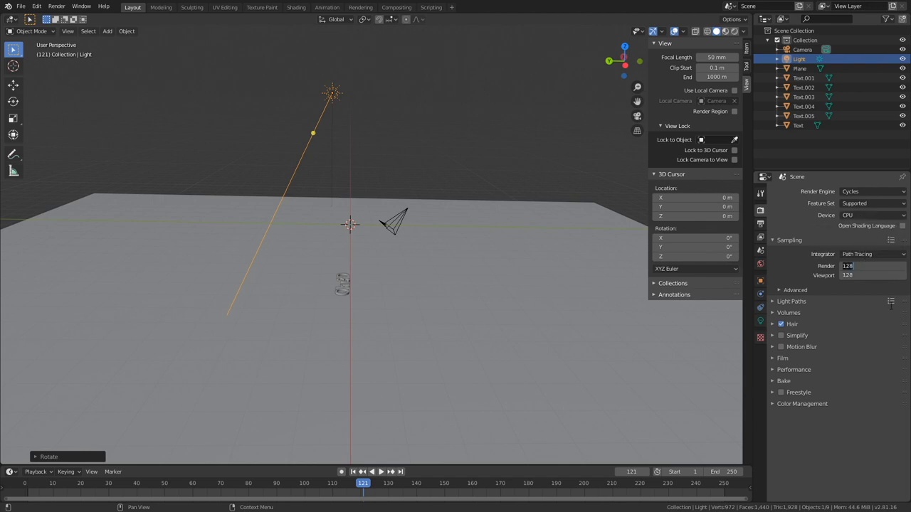
{"action": "type", "text": "200"}
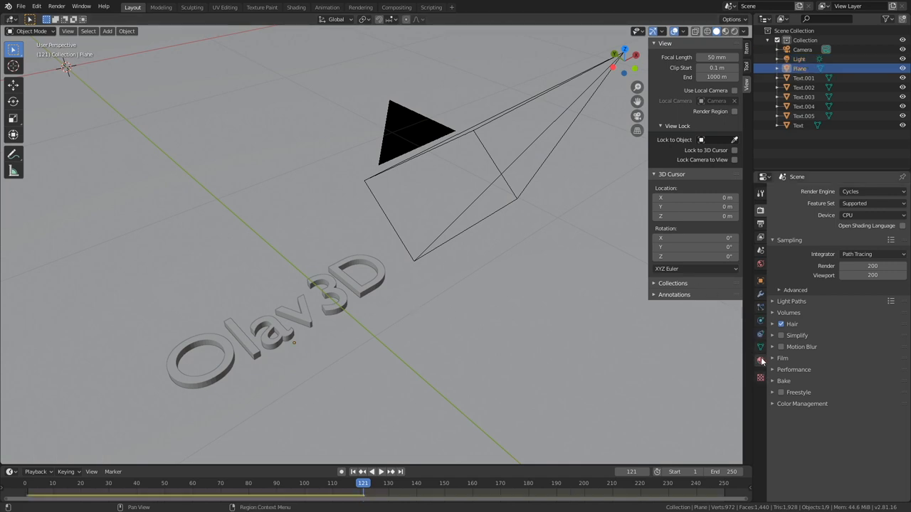
Give the floor plane a Glossy BSDF material and preview the scene in Rendered shading
{"action": "left_click", "coordinate": [760, 359]}
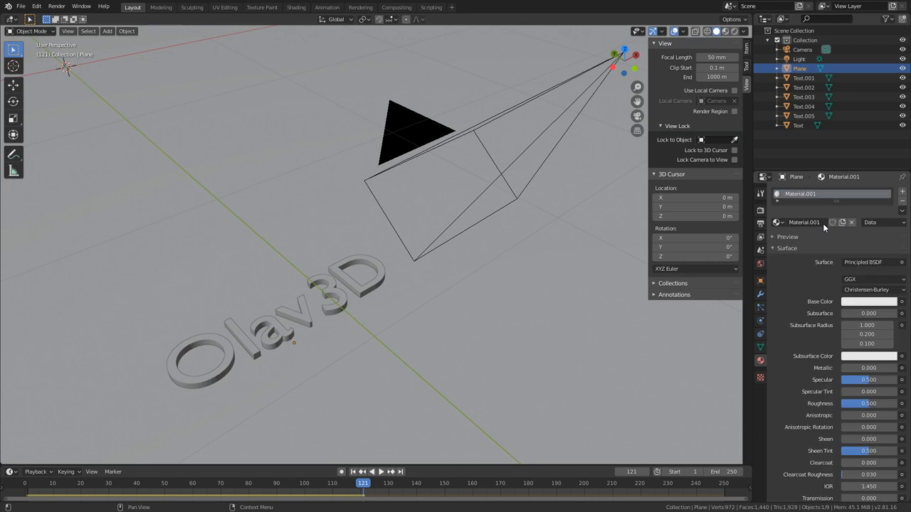
{"action": "left_click", "coordinate": [865, 262]}
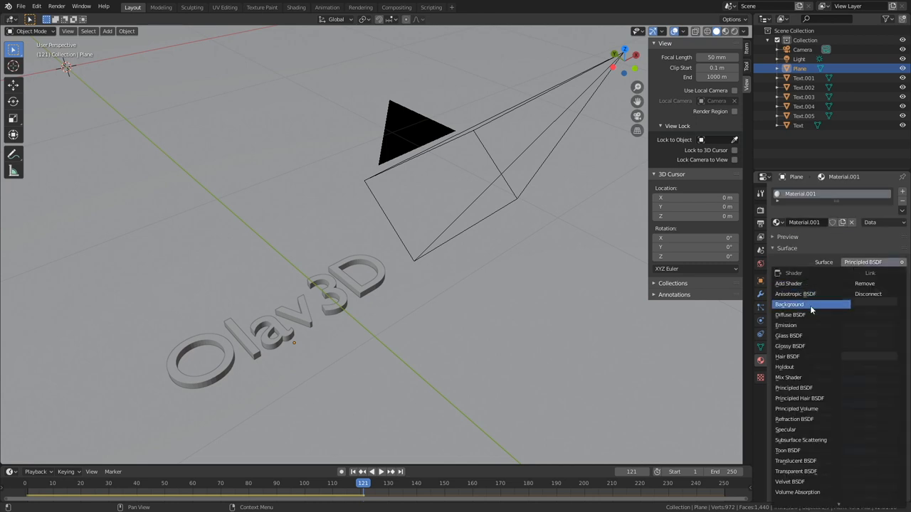
{"action": "left_click", "coordinate": [789, 346]}
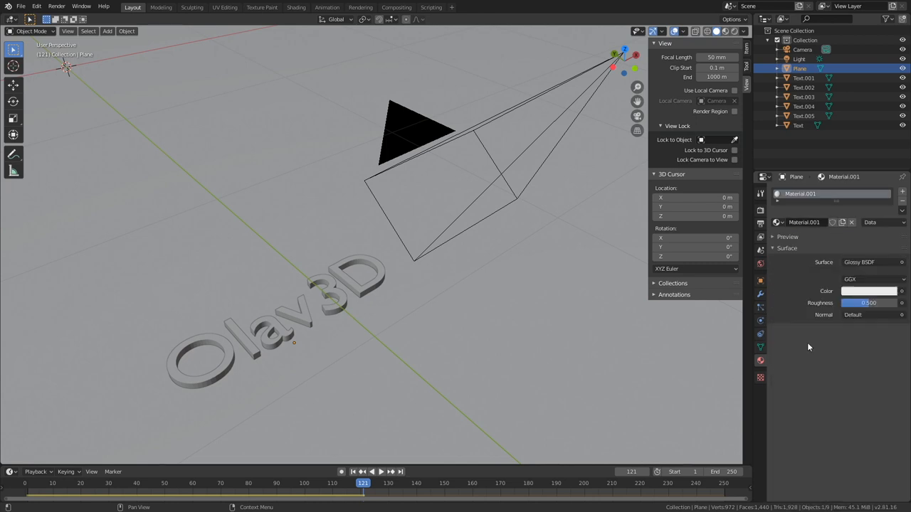
{"action": "left_click", "coordinate": [730, 31]}
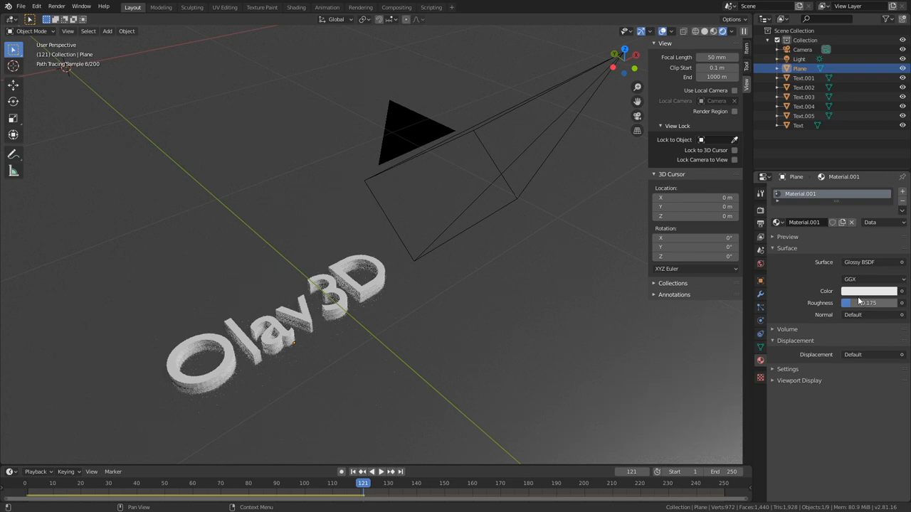
{"action": "left_click", "coordinate": [868, 291]}
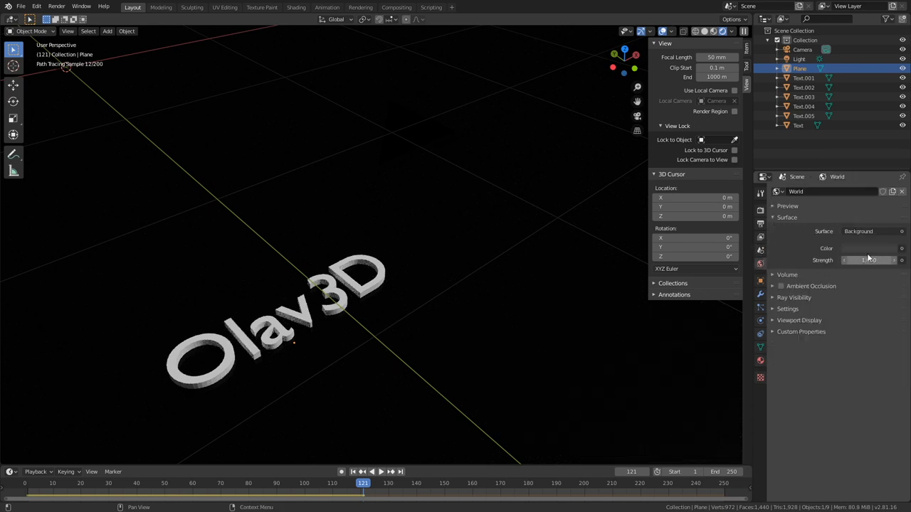
Set the floor's Glossy colour to black and roughness to 0.042
{"action": "left_click", "coordinate": [869, 249]}
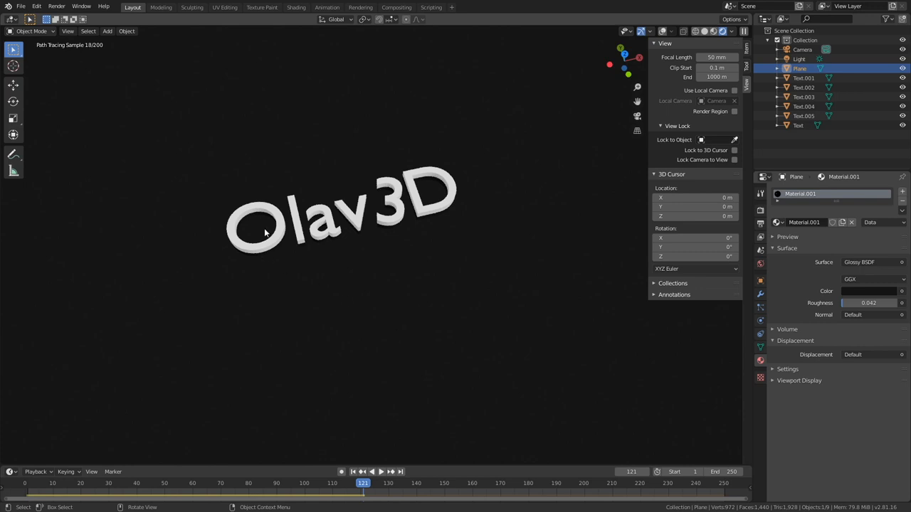
Create a new metallic material with a blue base colour on the Text.005 letter
{"action": "left_click", "coordinate": [803, 115]}
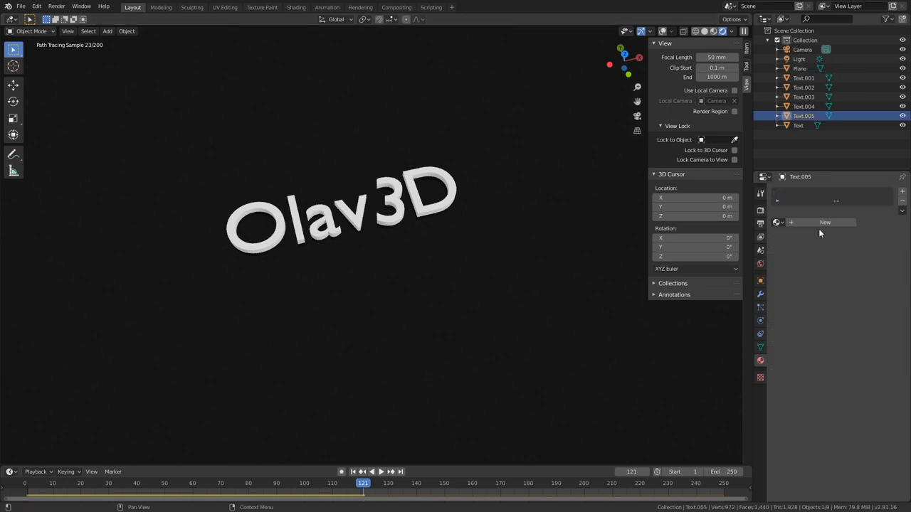
{"action": "mouse_move", "coordinate": [825, 222]}
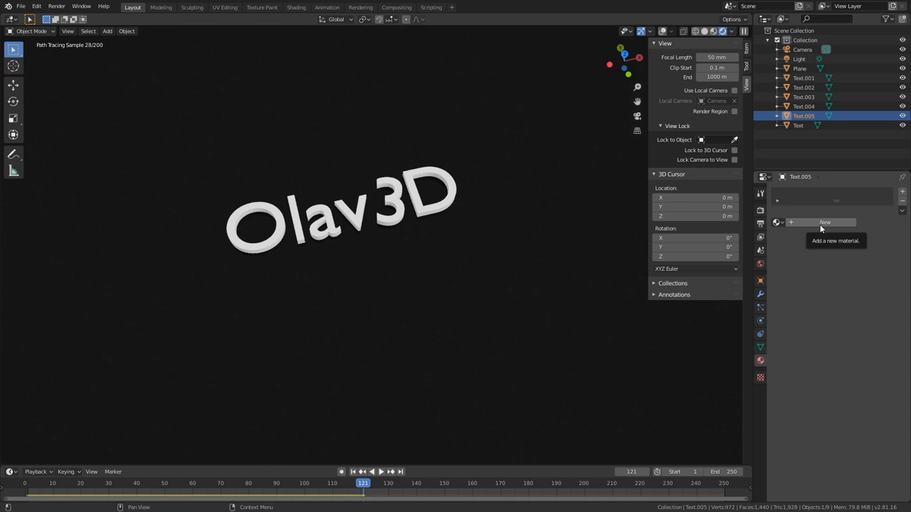
{"action": "left_click", "coordinate": [824, 222]}
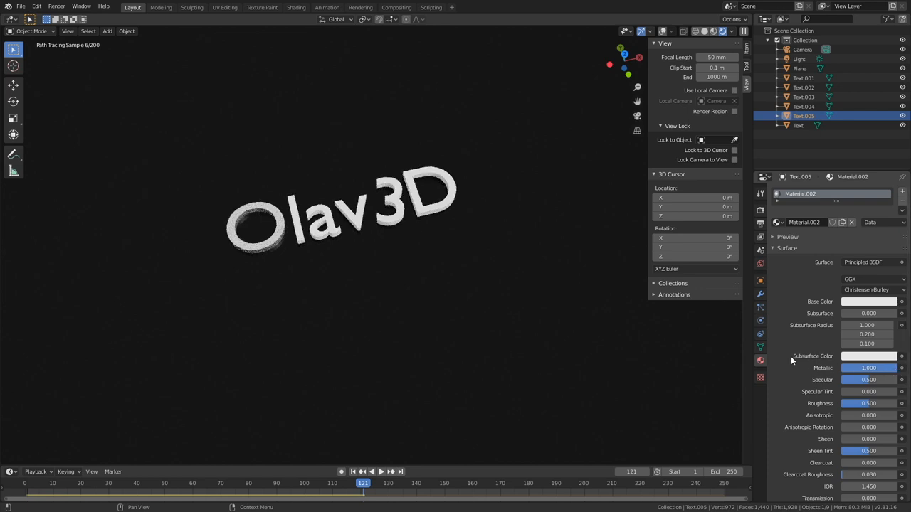
{"action": "left_click", "coordinate": [868, 301]}
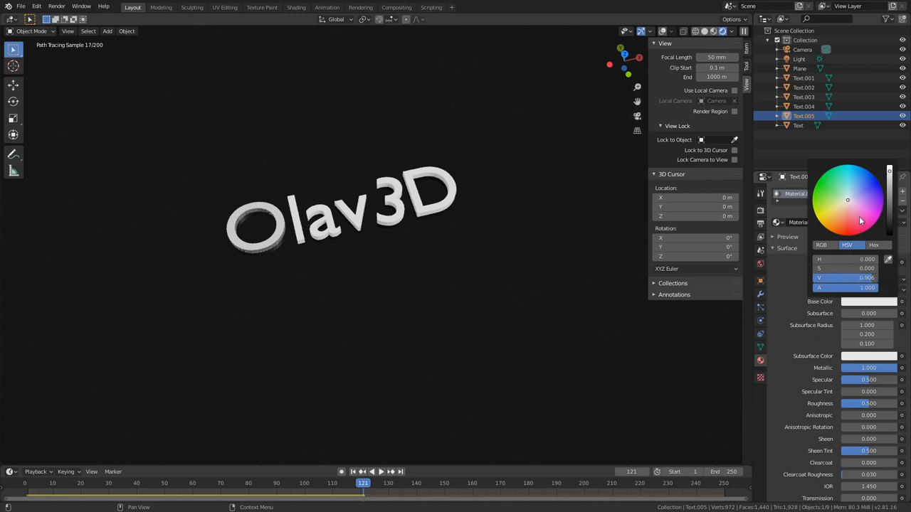
{"action": "left_click", "coordinate": [861, 179]}
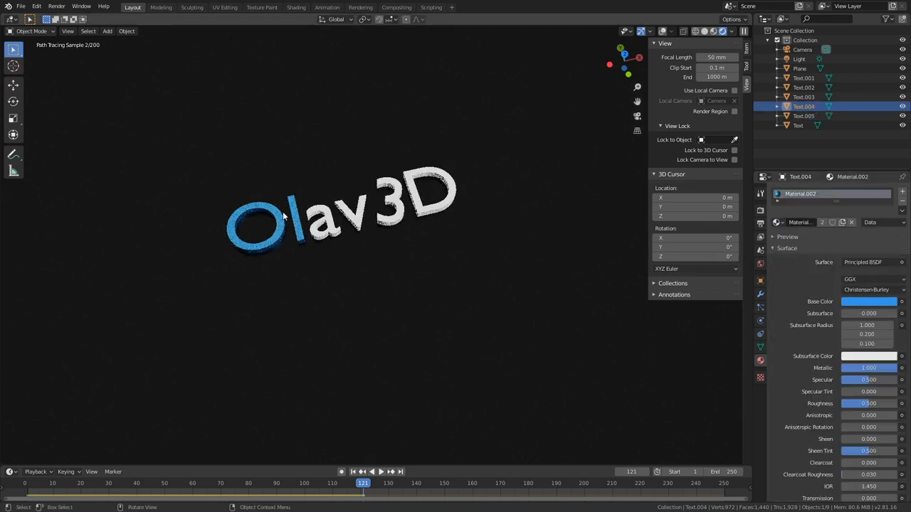
Assign Material.002 to the remaining letter objects and return to the camera view
{"action": "left_click", "coordinate": [803, 96]}
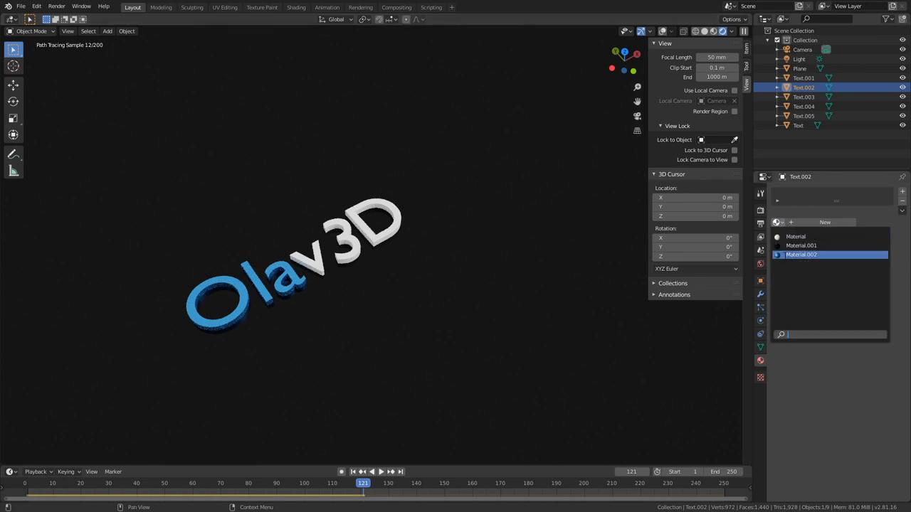
{"action": "left_click", "coordinate": [804, 77]}
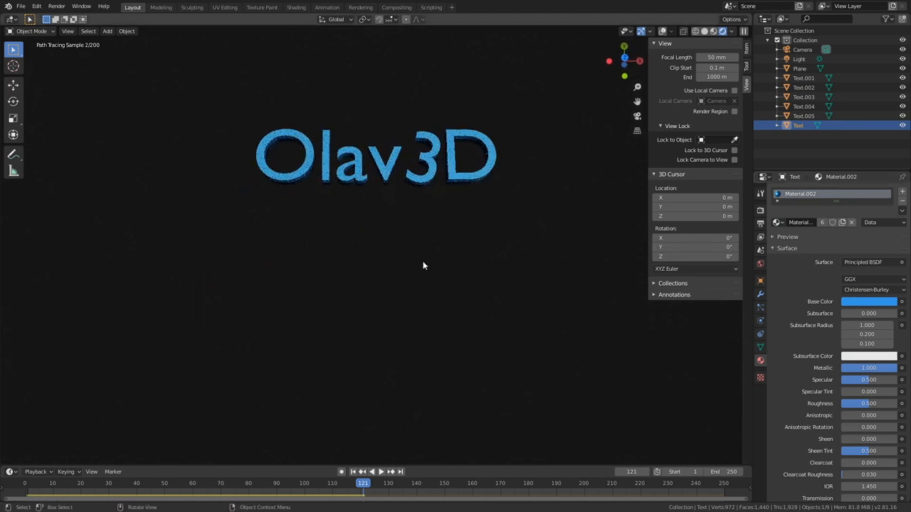
{"action": "key", "text": "KP_0"}
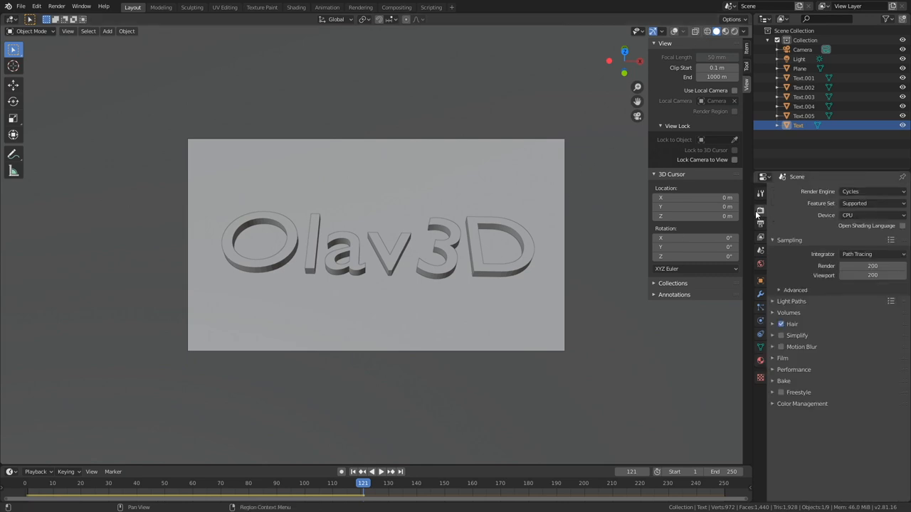
{"action": "mouse_move", "coordinate": [760, 212]}
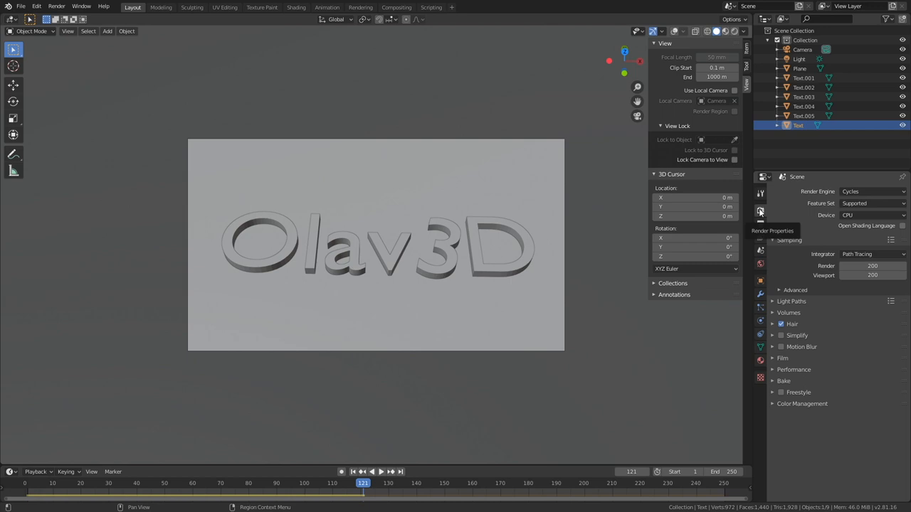
Set the Cycles device to GPU Compute and the render tile size to 512 by 512
{"action": "left_click", "coordinate": [355, 483]}
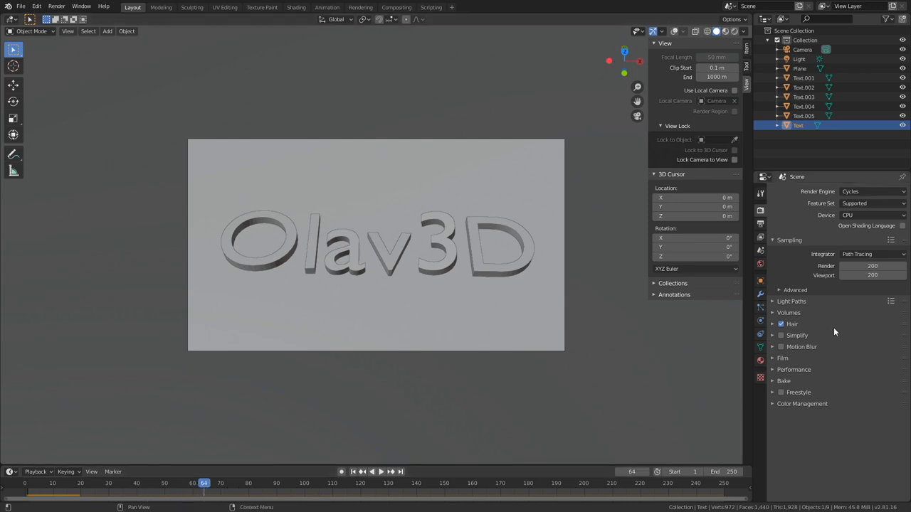
{"action": "left_click", "coordinate": [871, 215]}
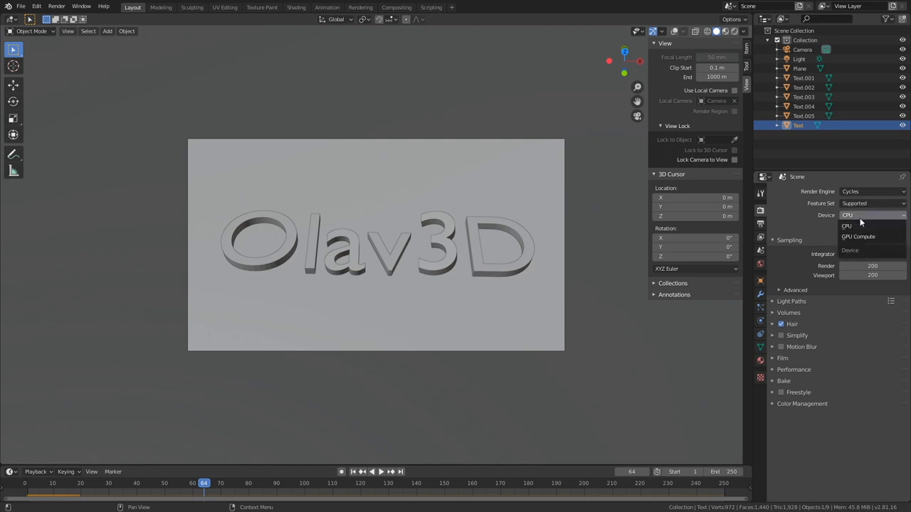
{"action": "left_click", "coordinate": [858, 236]}
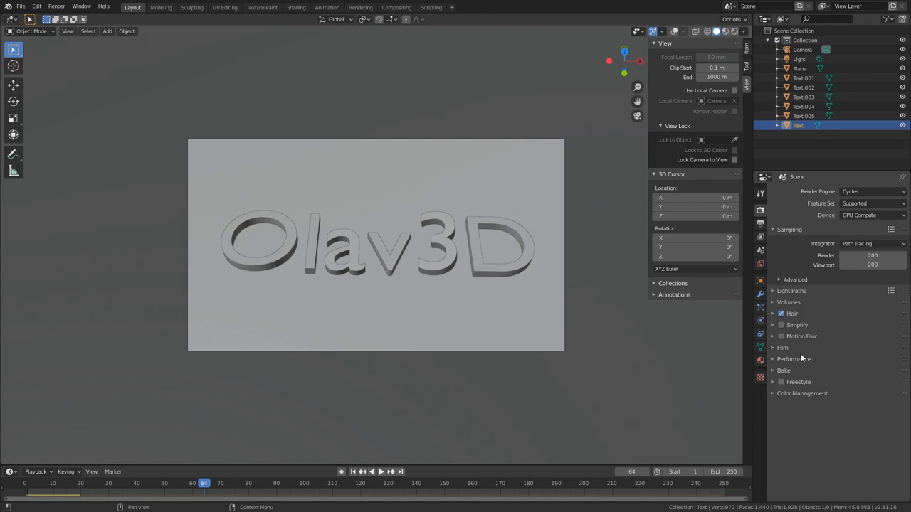
{"action": "left_click", "coordinate": [793, 358]}
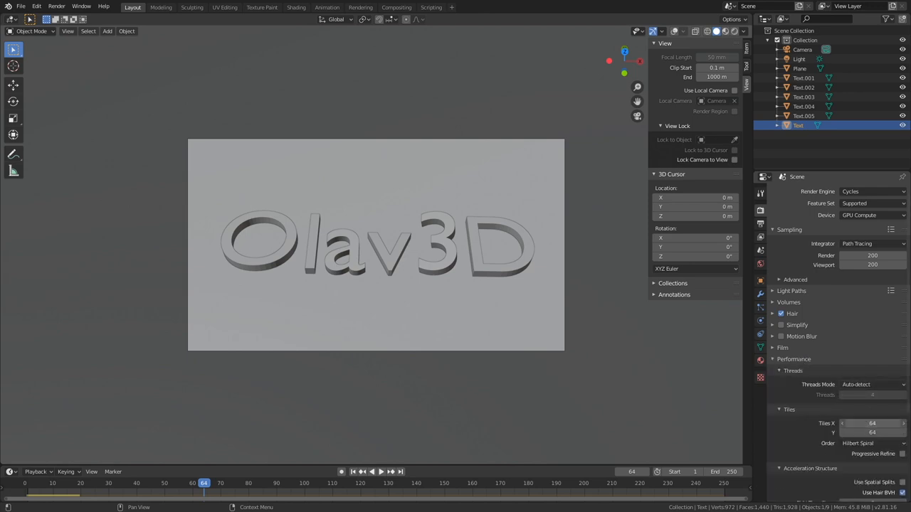
{"action": "mouse_move", "coordinate": [871, 423]}
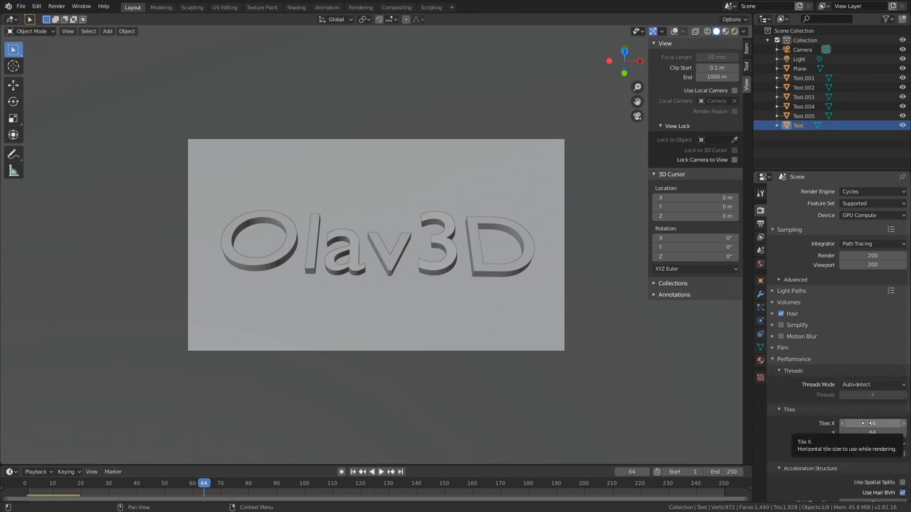
{"action": "left_click", "coordinate": [871, 423]}
{"action": "type", "text": "512"}
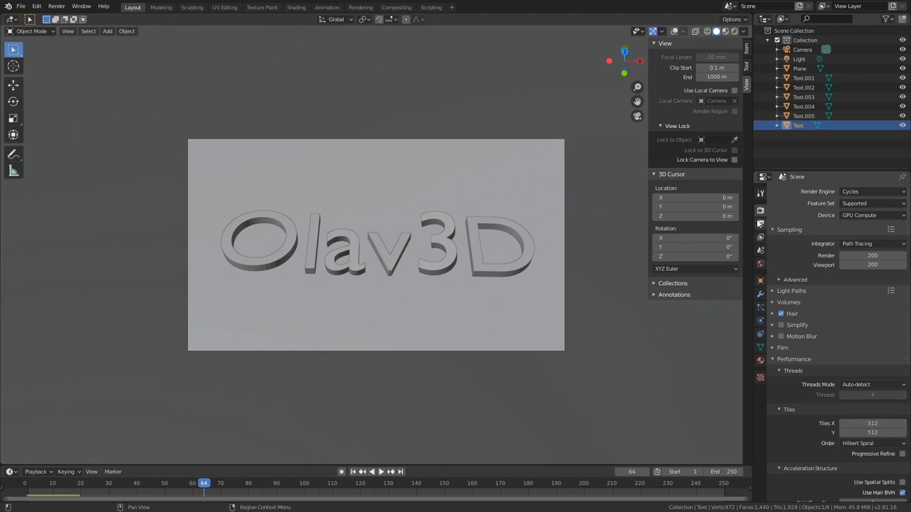
In Output Properties, set Frame End to 150, frame rate to 30 fps and format to AVI JPEG
{"action": "left_click", "coordinate": [760, 210]}
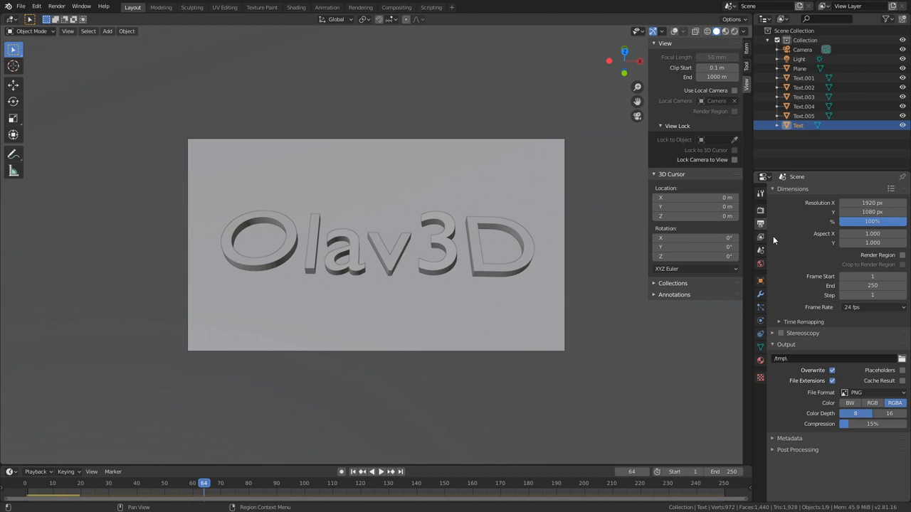
{"action": "left_click", "coordinate": [871, 286]}
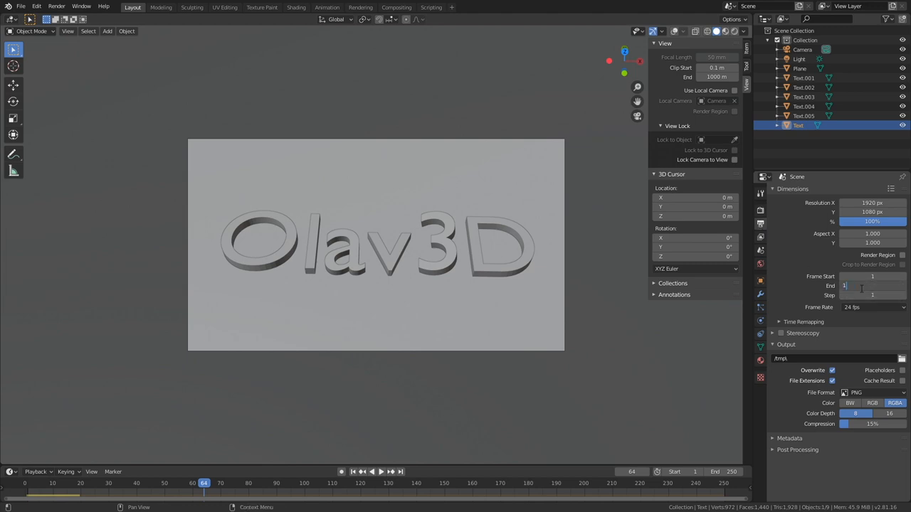
{"action": "type", "text": "150"}
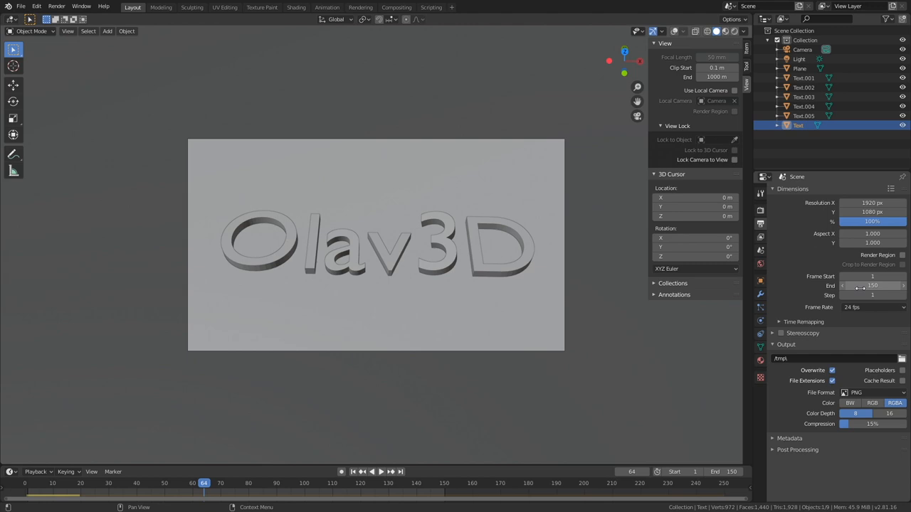
{"action": "left_click", "coordinate": [873, 306]}
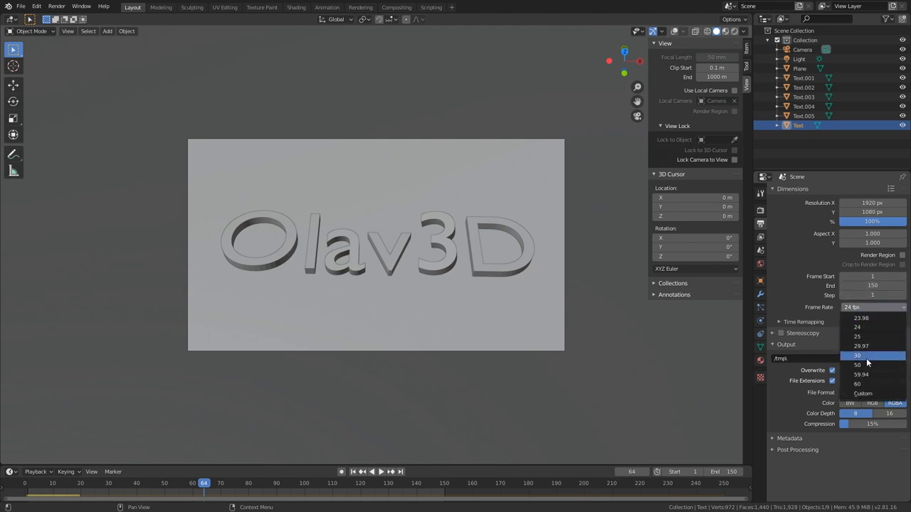
{"action": "left_click", "coordinate": [857, 356]}
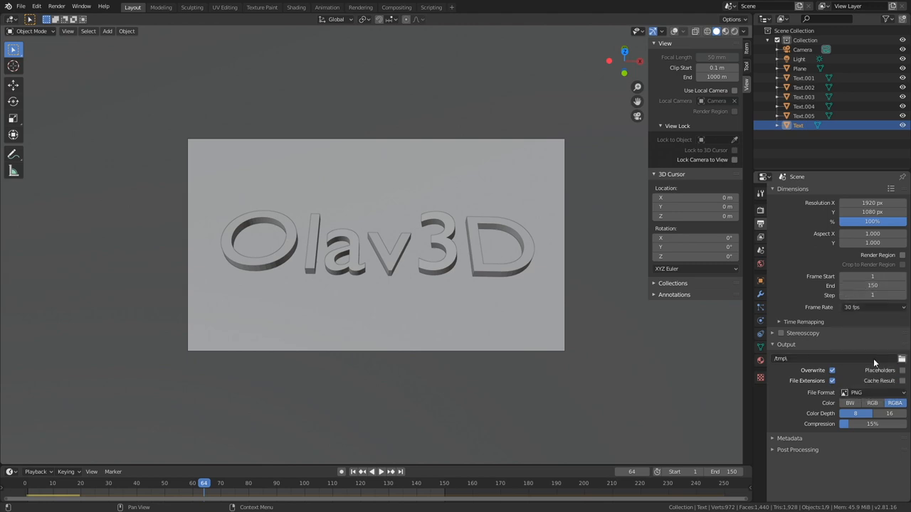
{"action": "left_click", "coordinate": [869, 392]}
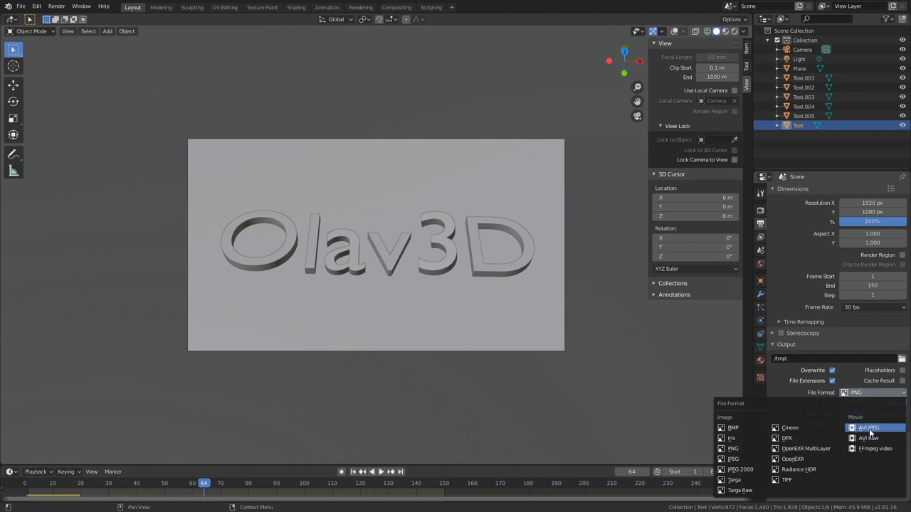
{"action": "left_click", "coordinate": [868, 427]}
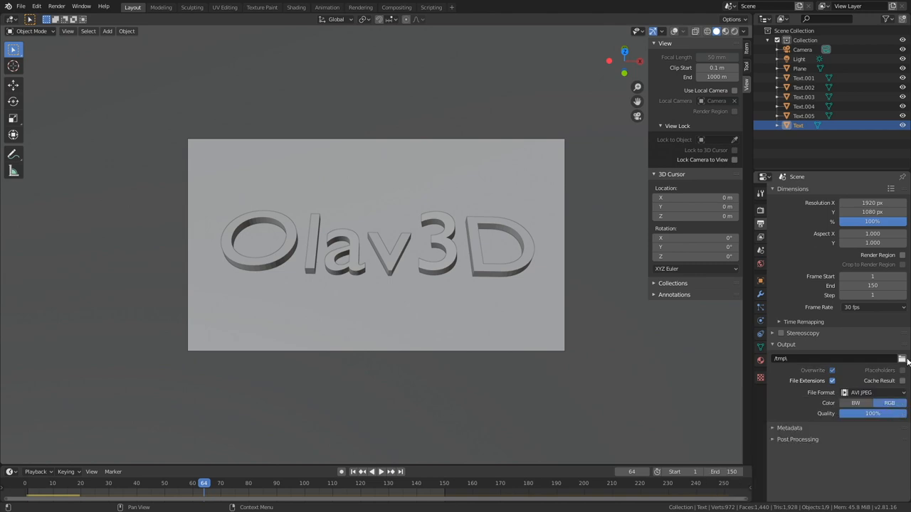
Set the render output path to E:\tmp\Text_anim
{"action": "left_click", "coordinate": [902, 358]}
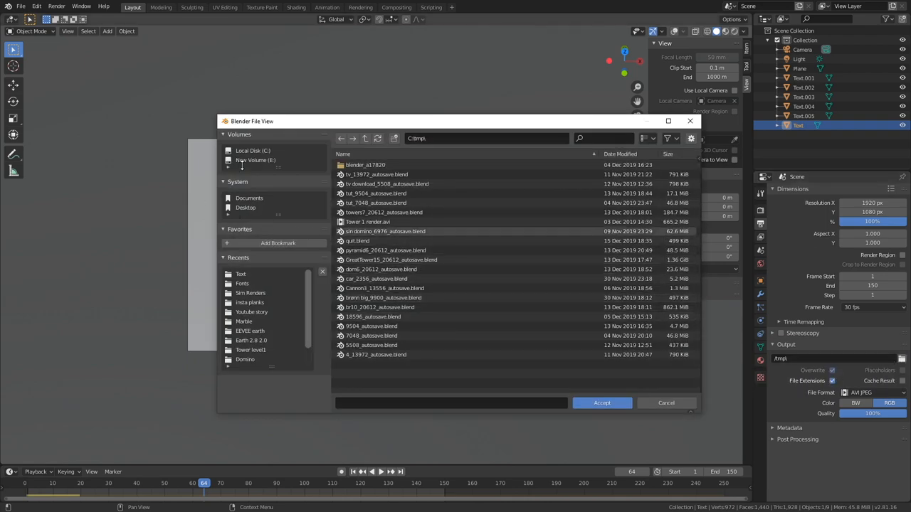
{"action": "left_click", "coordinate": [256, 159]}
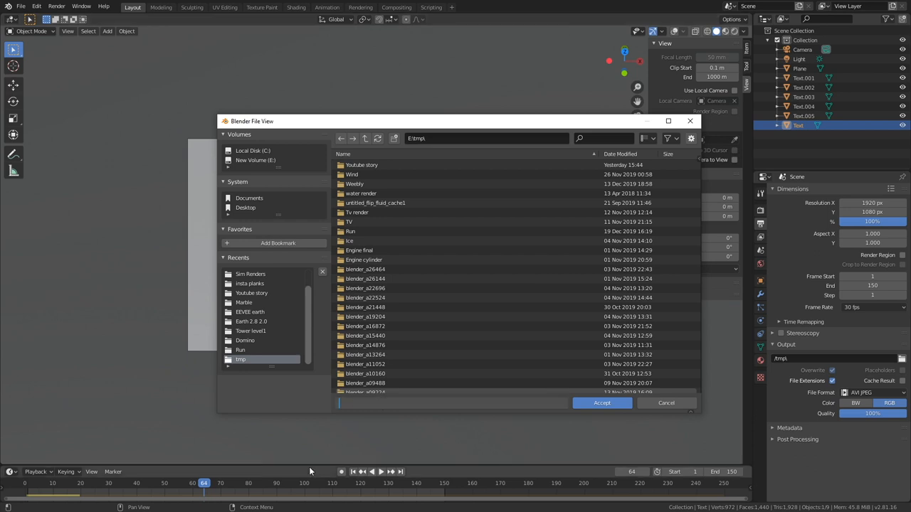
{"action": "type", "text": "Text_anim"}
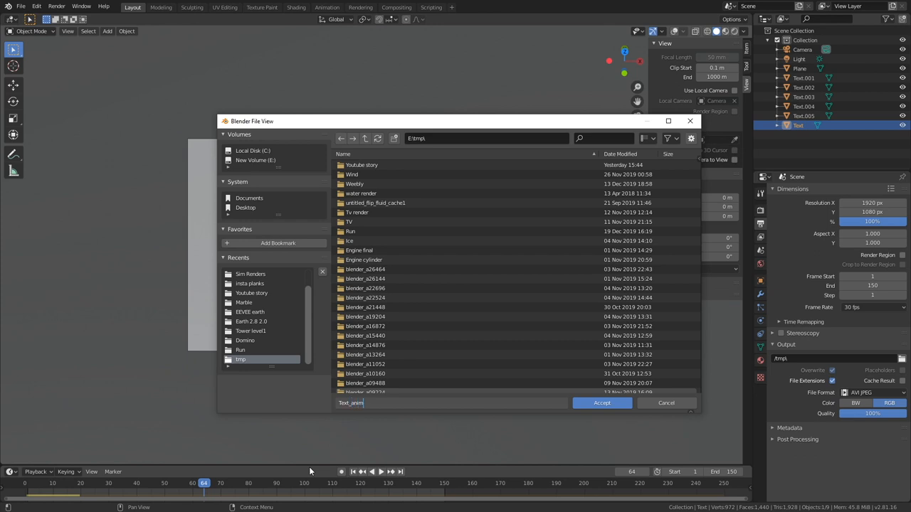
{"action": "left_click", "coordinate": [601, 403]}
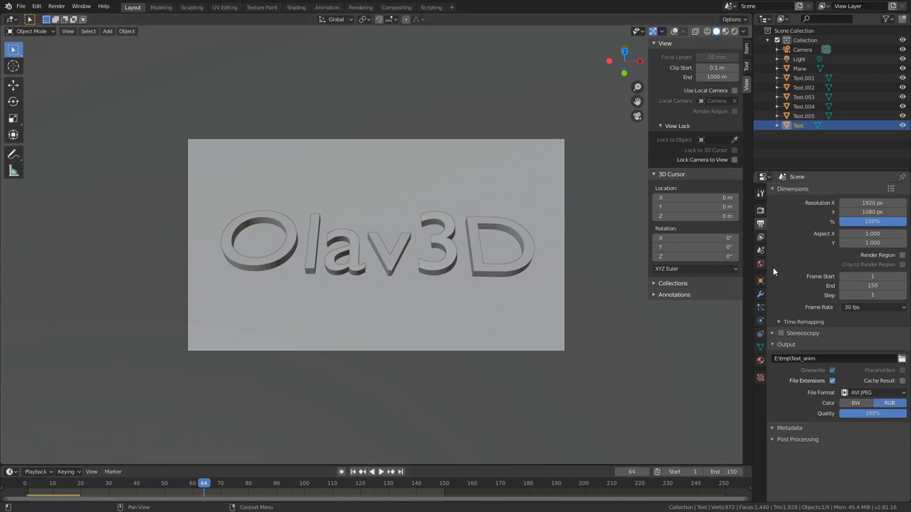
Set the rigid body cache end to 150 and solver iterations to 50, then scrub the baked simulation
{"action": "left_click", "coordinate": [760, 189]}
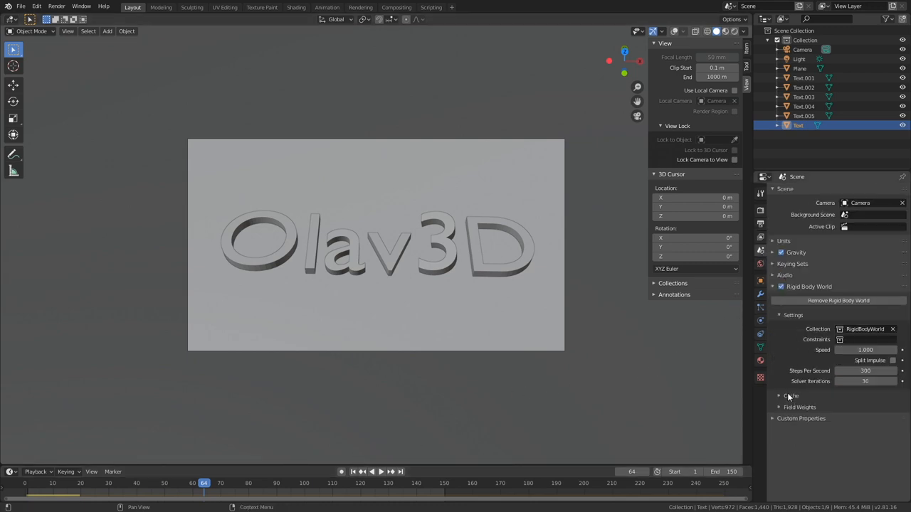
{"action": "left_click", "coordinate": [790, 395]}
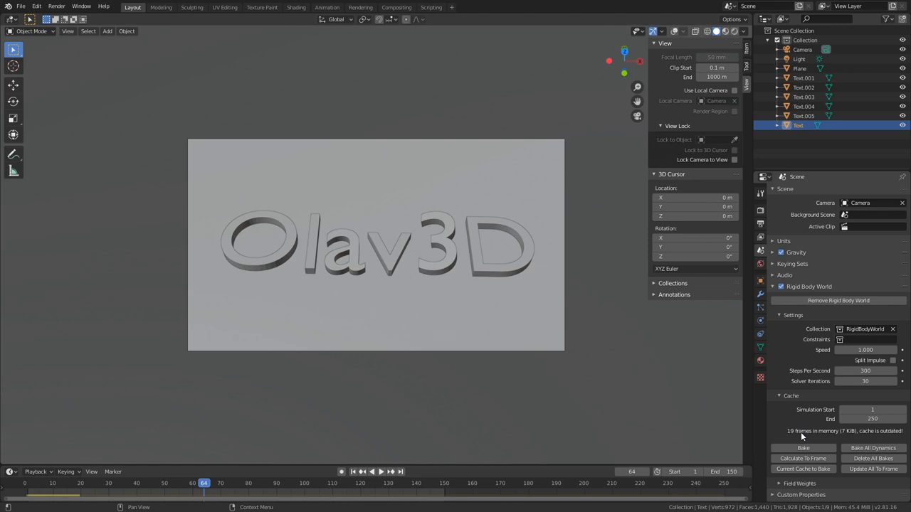
{"action": "left_click", "coordinate": [872, 418]}
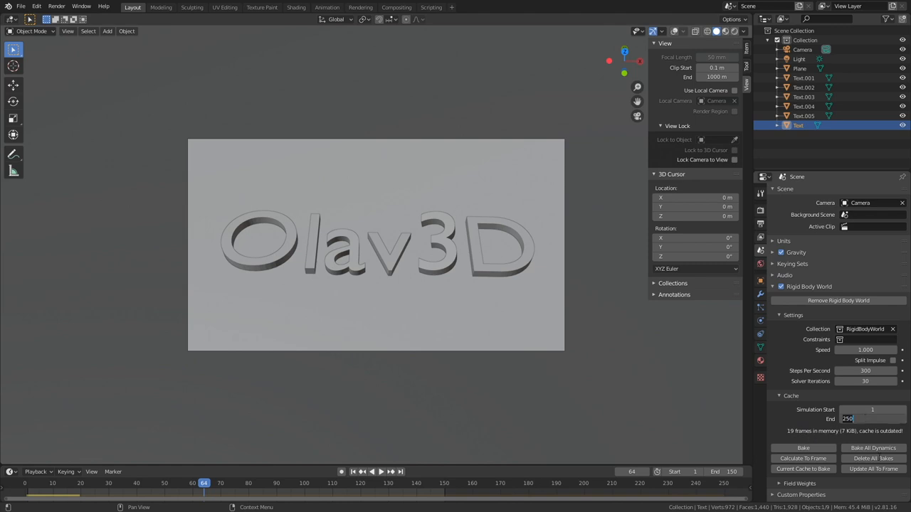
{"action": "type", "text": "150"}
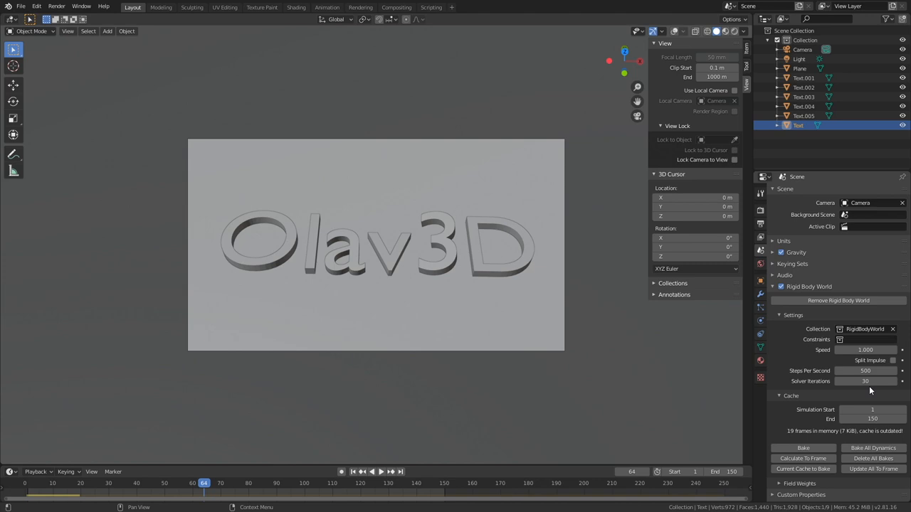
{"action": "left_click", "coordinate": [865, 381]}
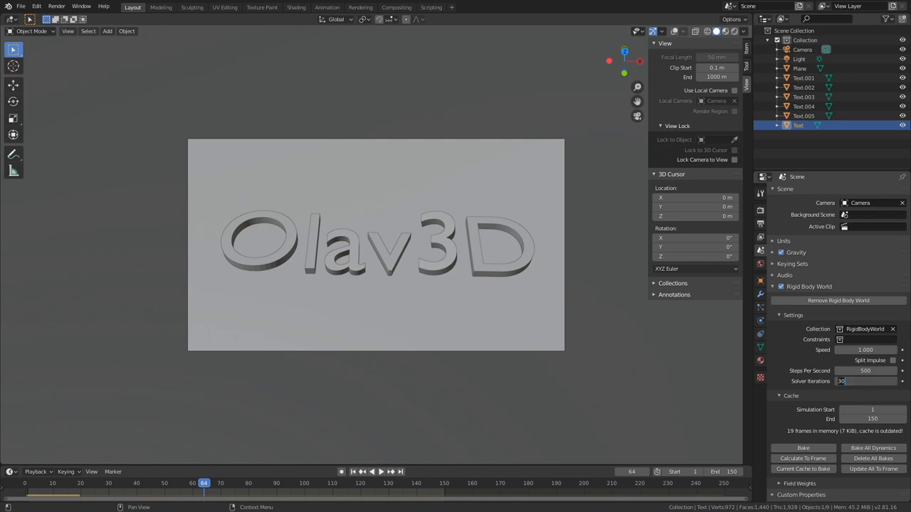
{"action": "type", "text": "50"}
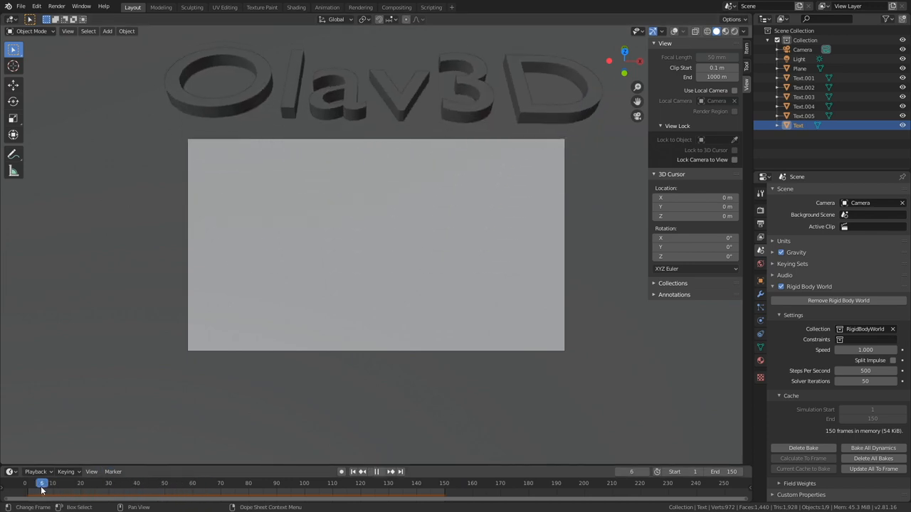
{"action": "left_click_drag", "start_coordinate": [42, 483], "coordinate": [176, 484]}
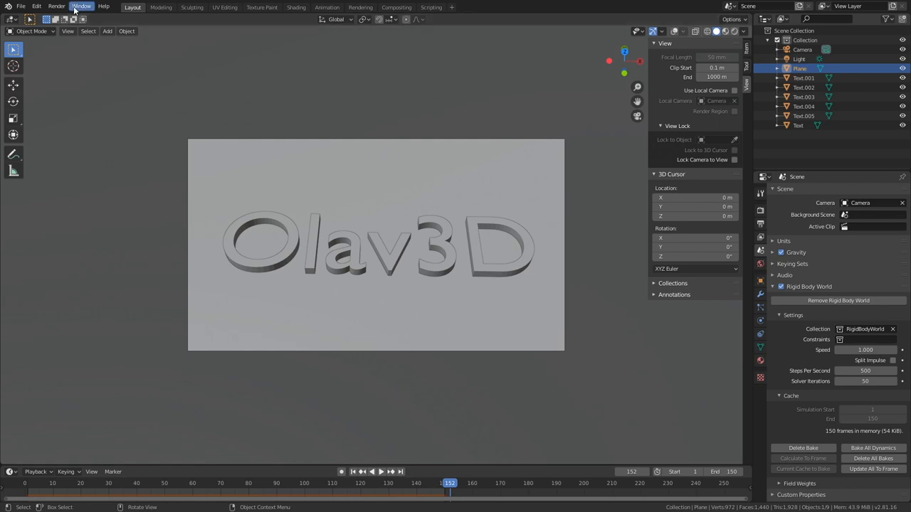
{"action": "left_click", "coordinate": [56, 6]}
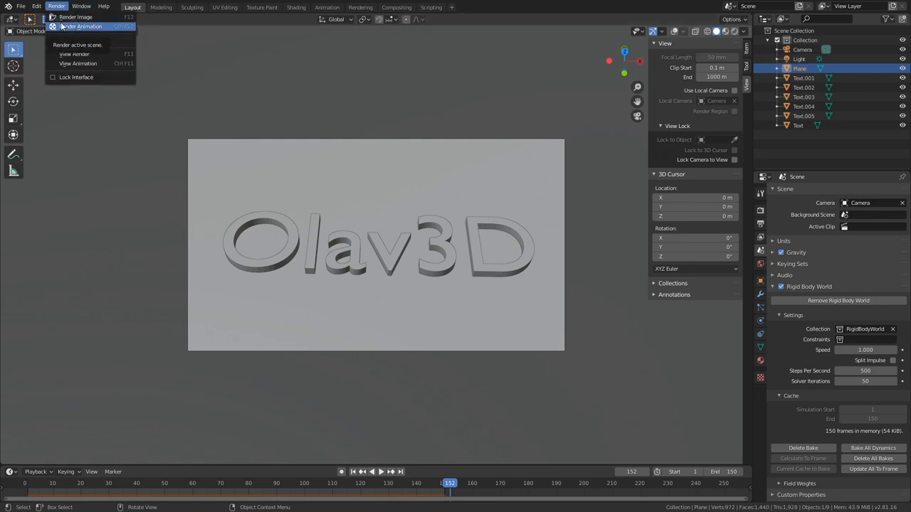